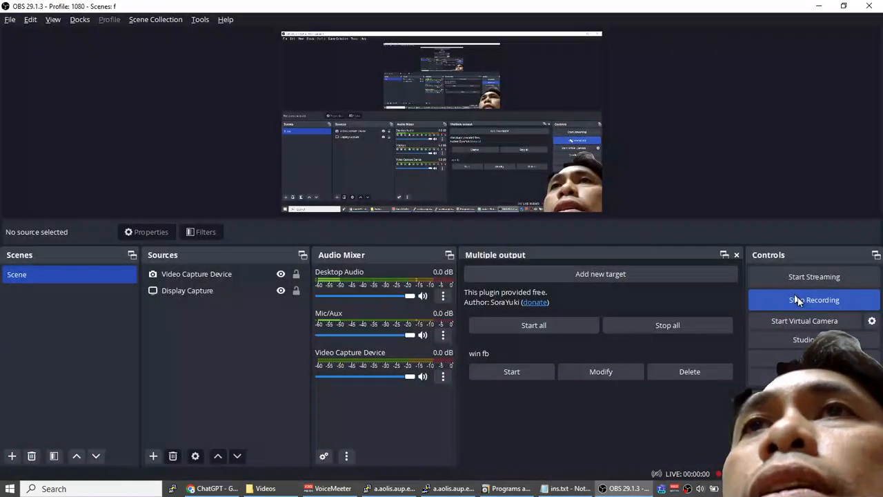
Start the OBS Studio recording of the tutorial.
click(567, 488)
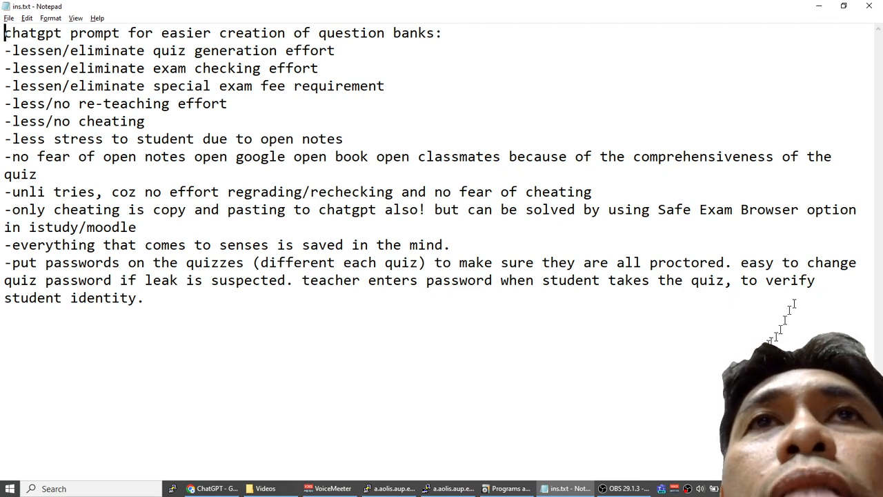
mouse_move(365, 384)
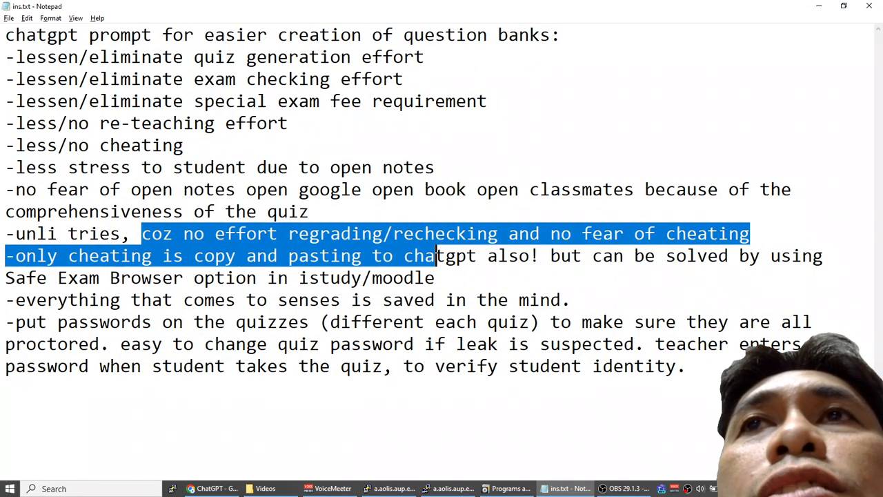
click(759, 233)
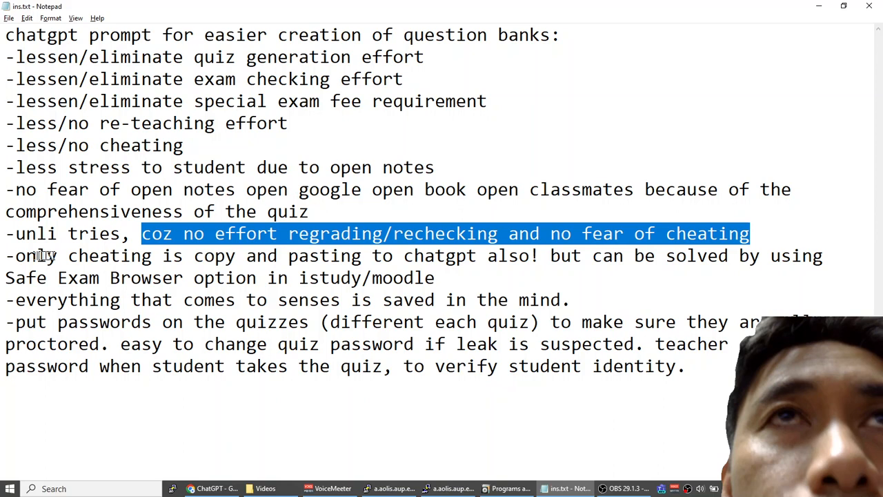
drag(6, 255, 164, 277)
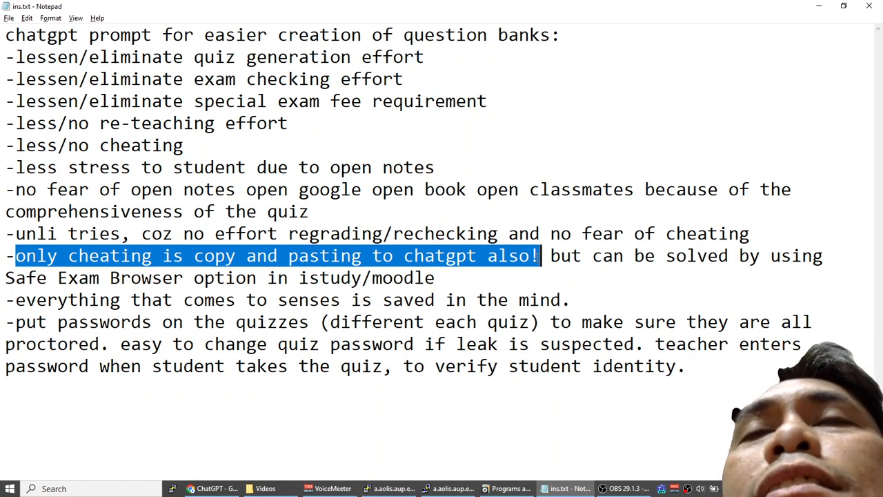
click(551, 256)
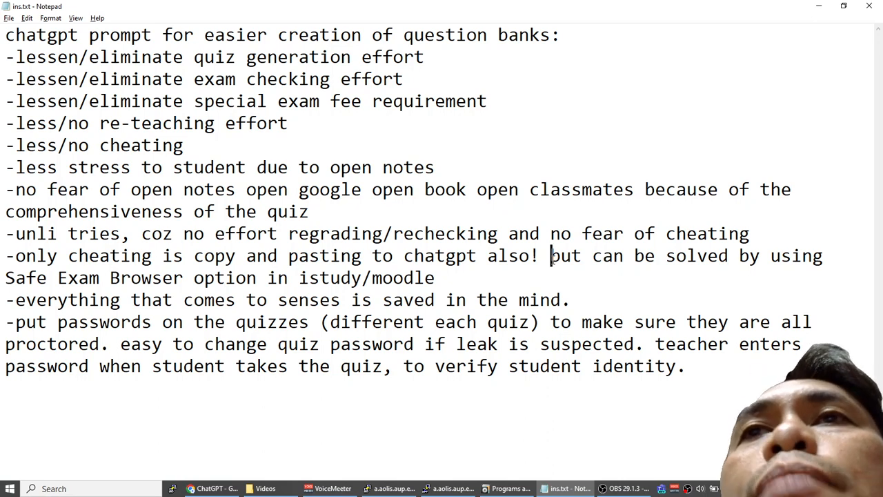
drag(550, 256, 435, 277)
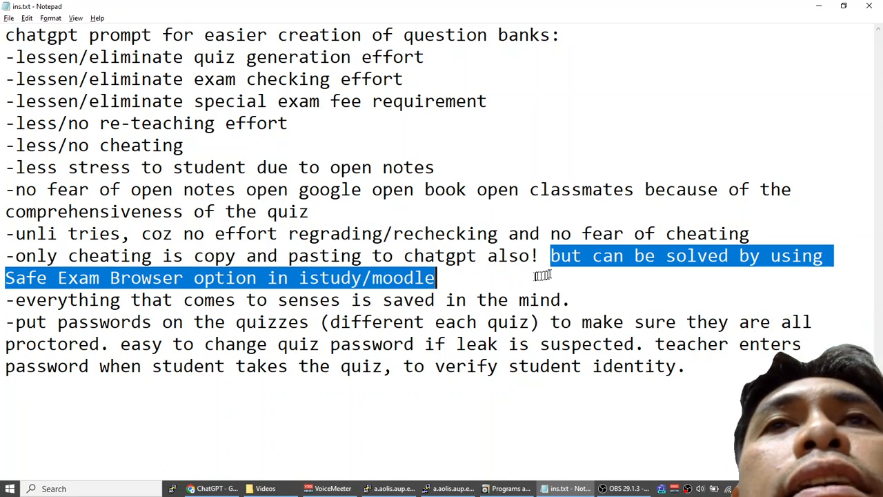
click(503, 280)
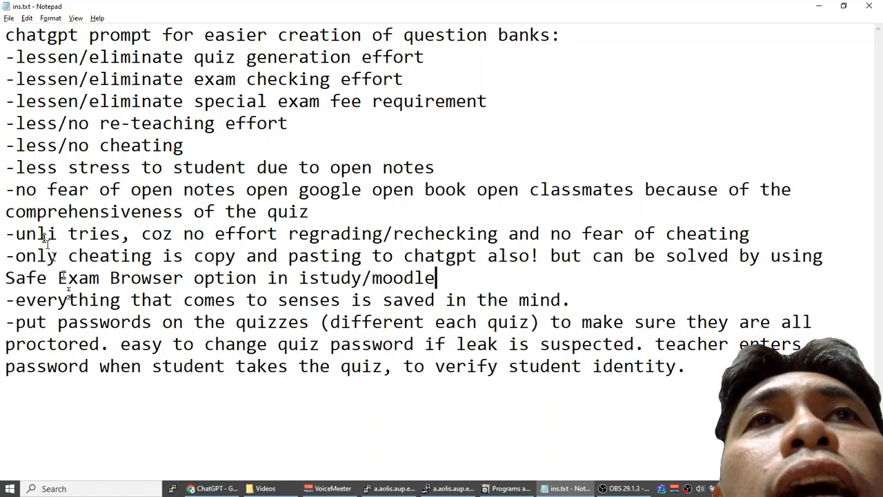
drag(5, 234, 128, 233)
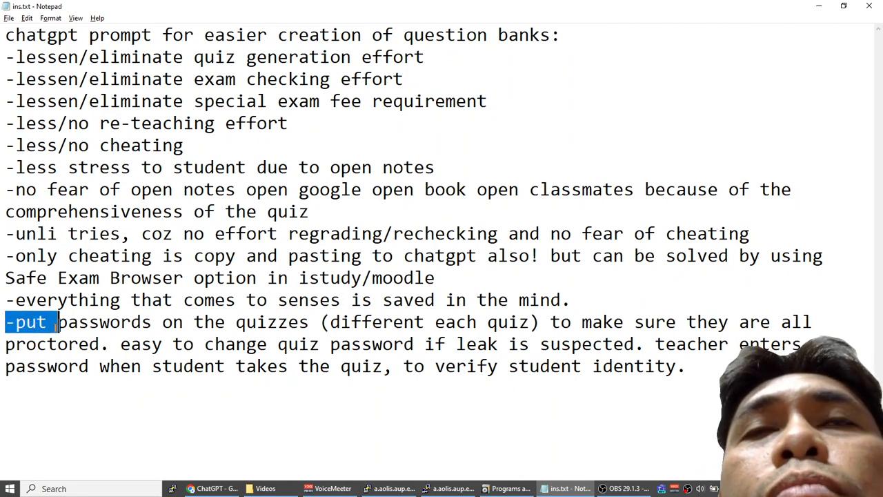
Highlight the quiz password paragraph in the Notepad notes.
drag(58, 322, 338, 366)
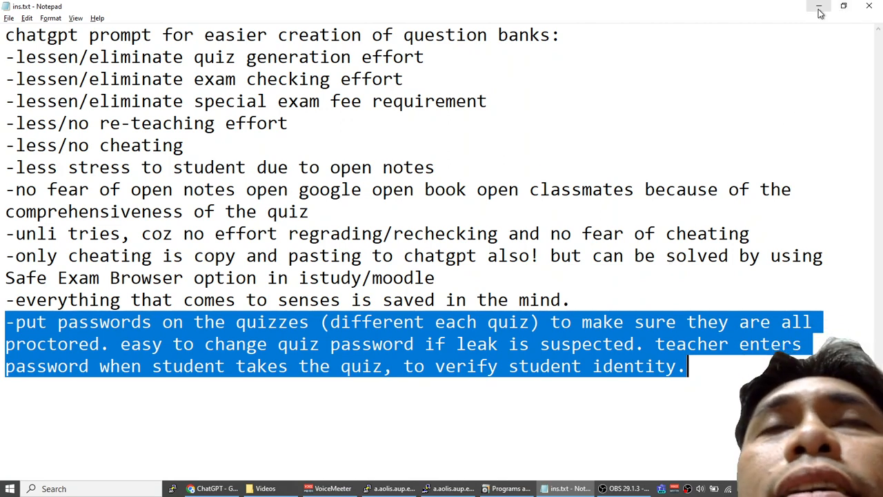
mouse_move(819, 9)
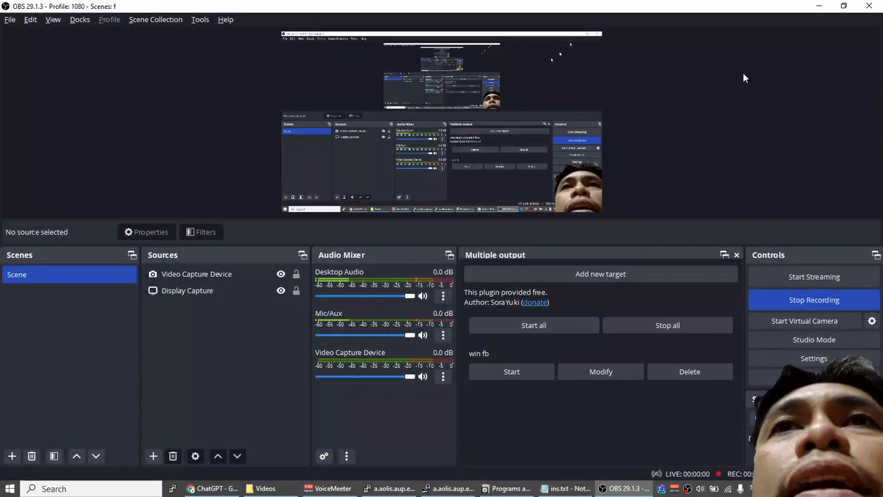
Switch to ChatGPT and highlight the delta modulation, predictive encoding and QAM topics in the prompt.
click(215, 488)
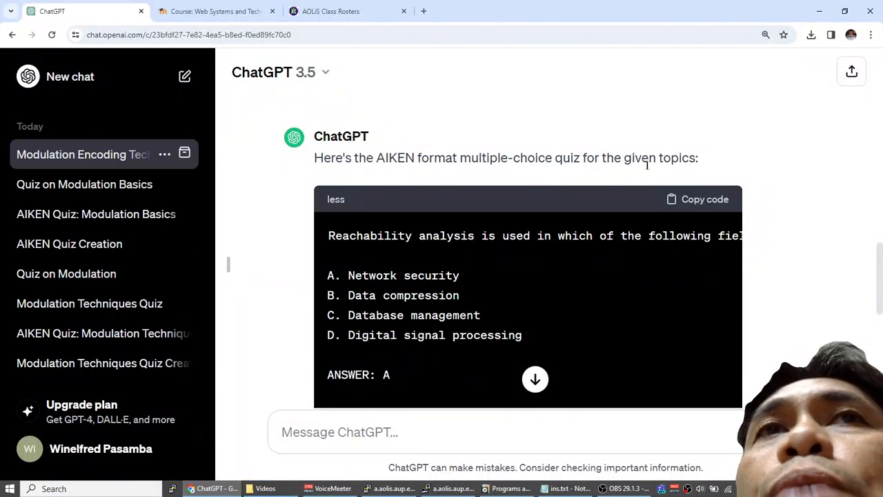
scroll(down, 3)
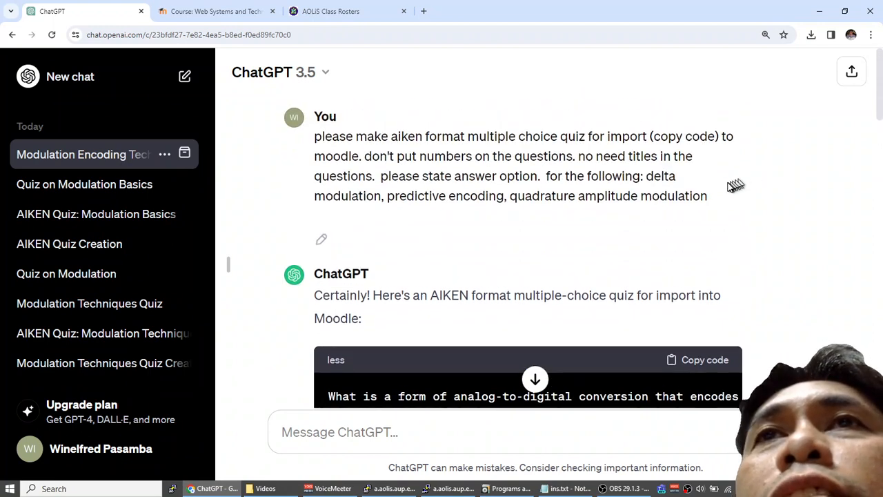
mouse_move(574, 176)
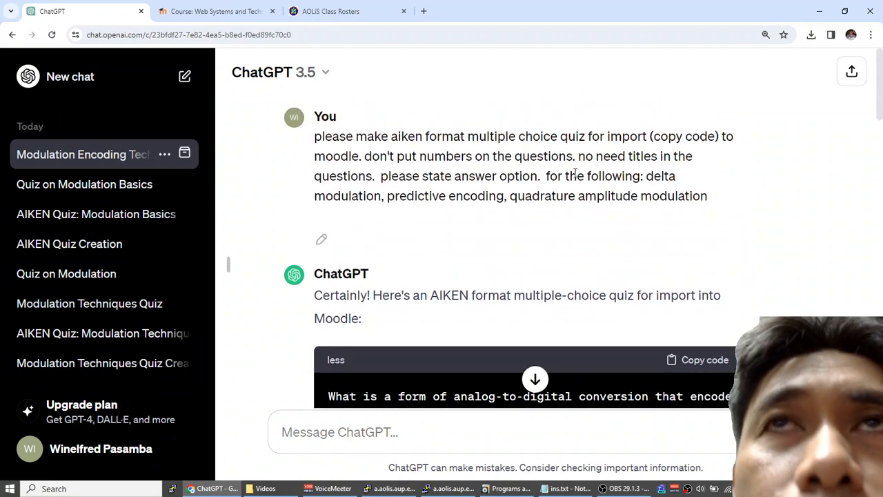
mouse_move(584, 166)
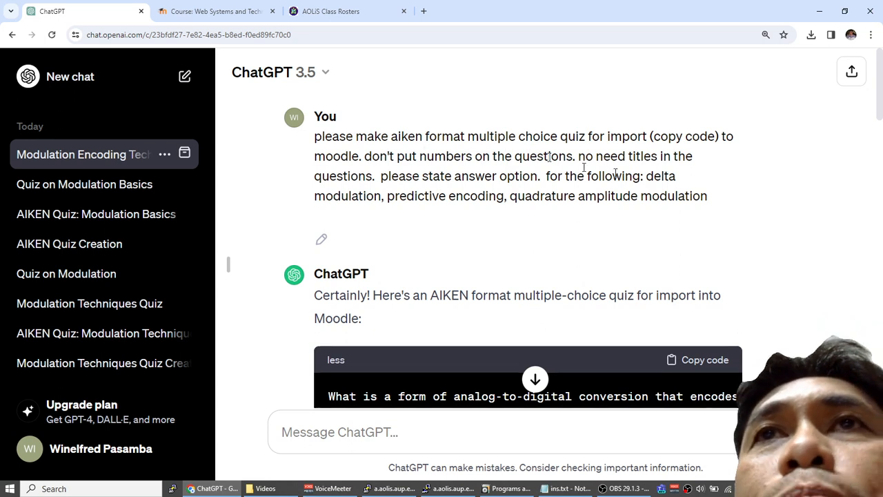
mouse_move(103, 307)
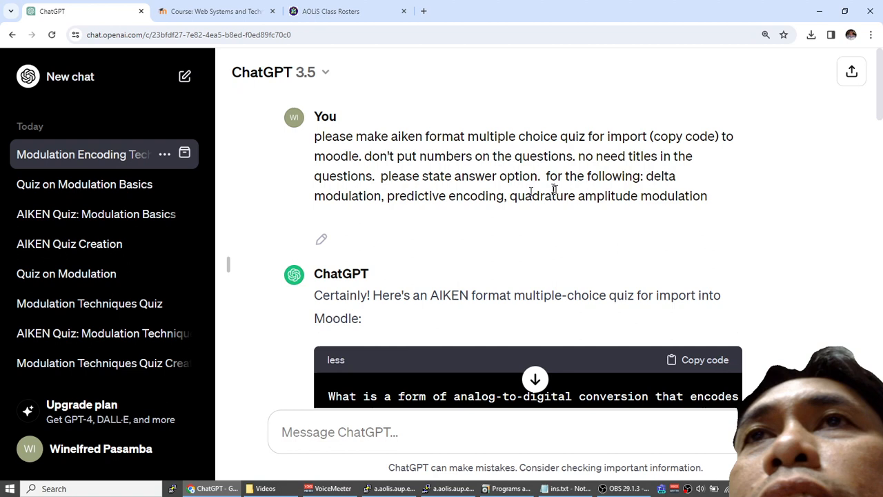
mouse_move(307, 143)
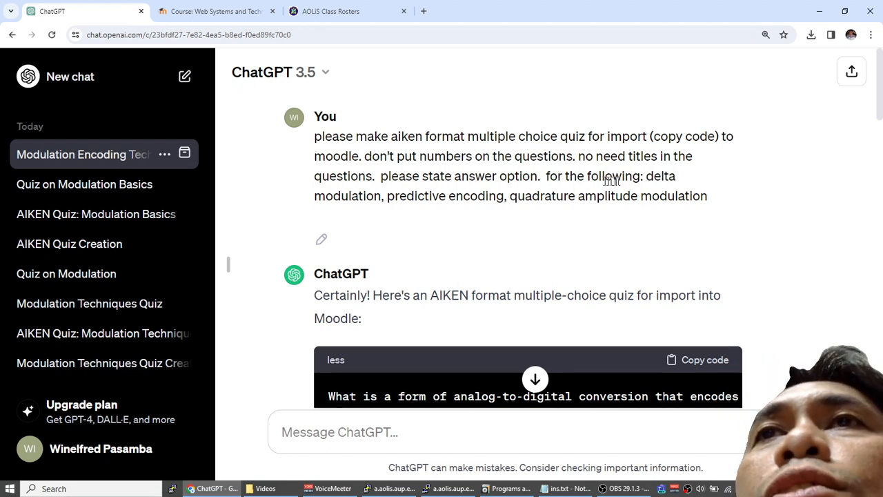
drag(648, 176, 708, 196)
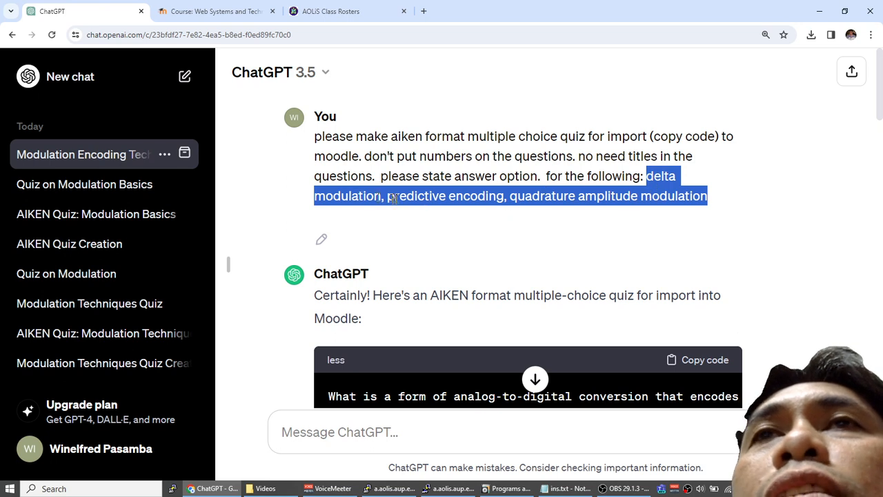
mouse_move(486, 195)
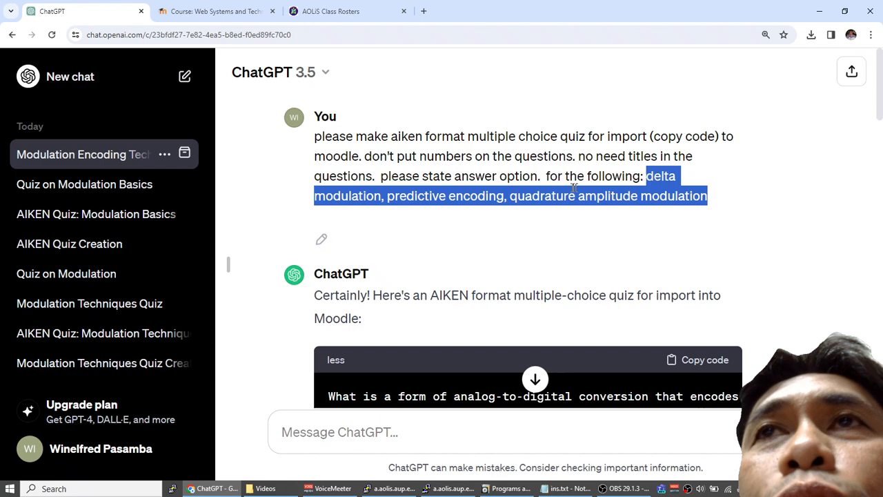
mouse_move(680, 225)
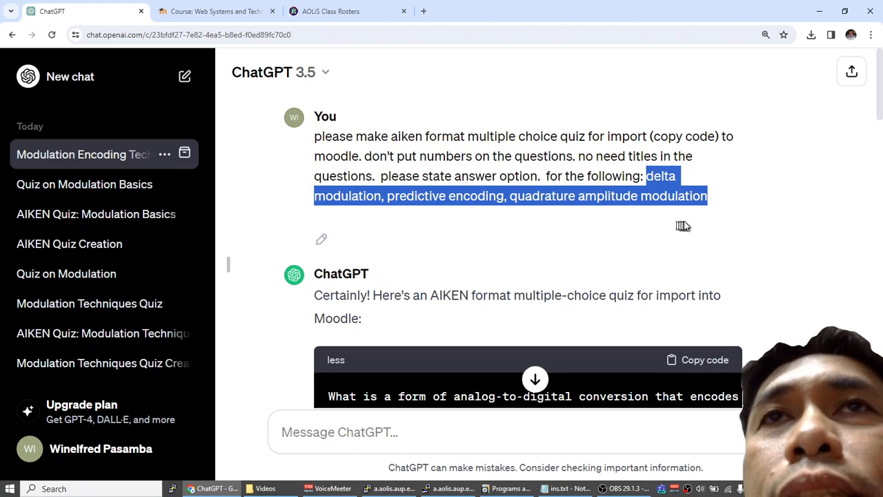
scroll(down, 3)
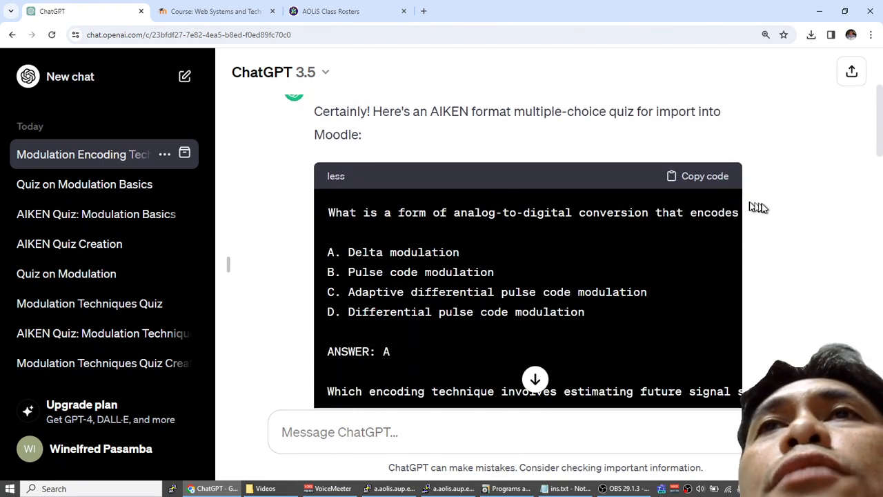
Review the generated AIKEN modulation quiz and copy its code block.
scroll(down, 3)
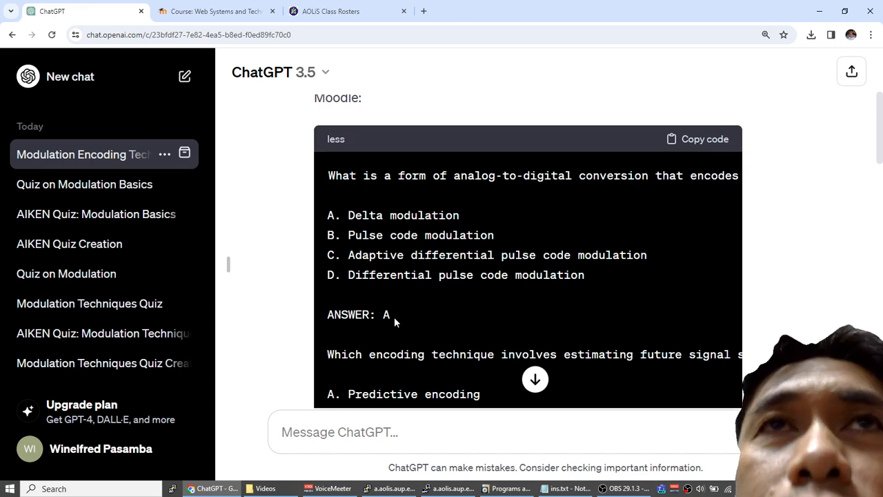
scroll(down, 3)
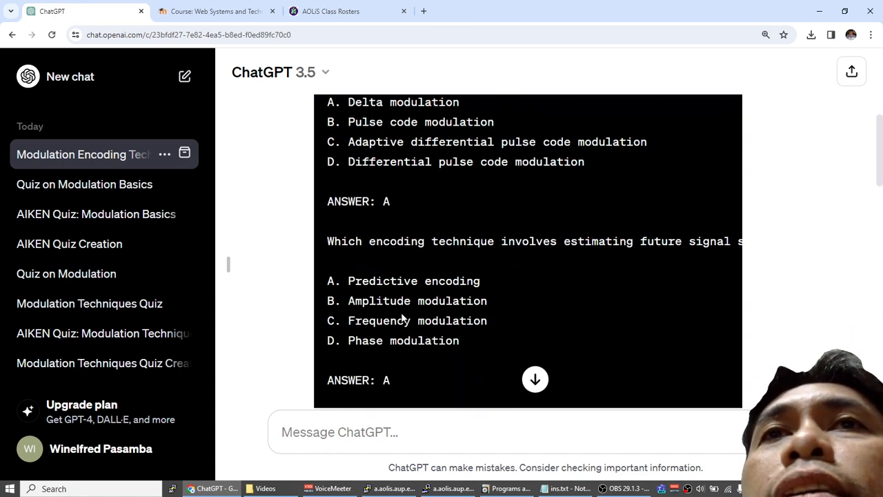
scroll(down, 3)
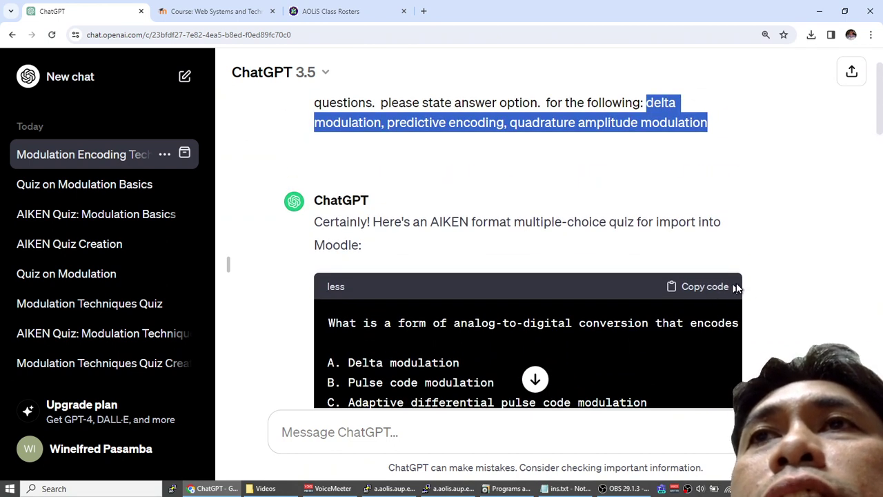
click(697, 286)
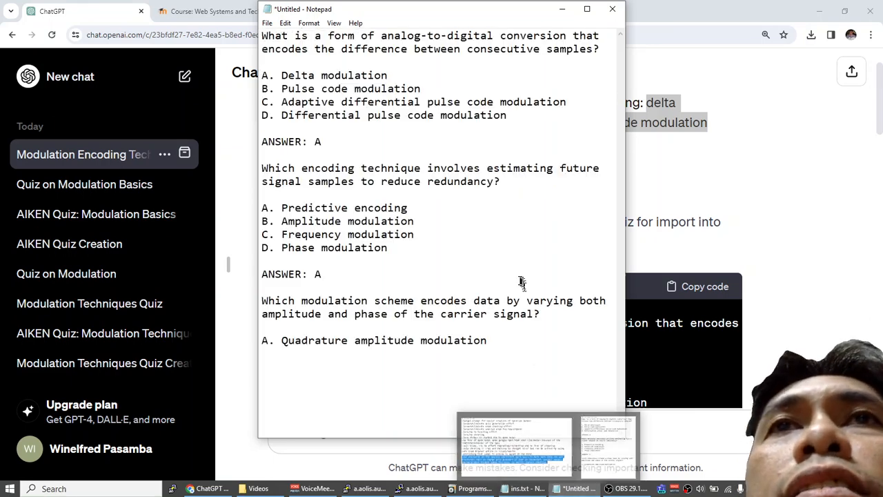
Save the pasted quiz in Notepad as aikentest00.txt in Documents.
scroll(down, 3)
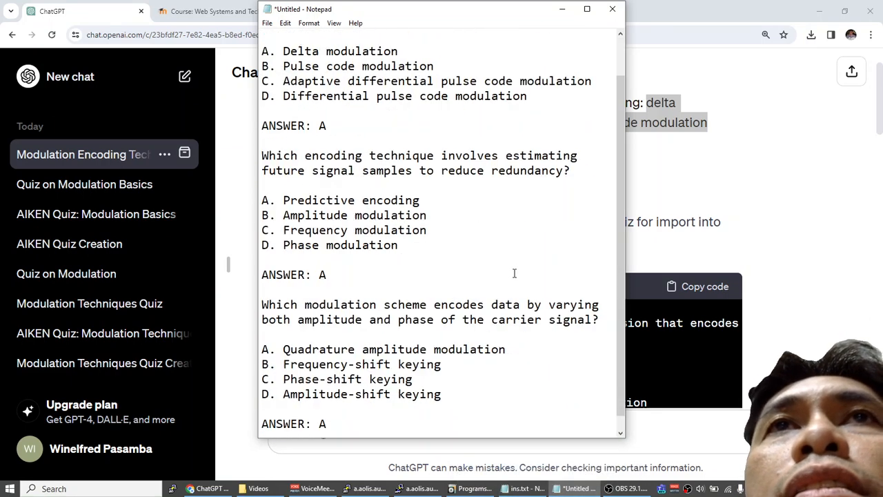
click(268, 23)
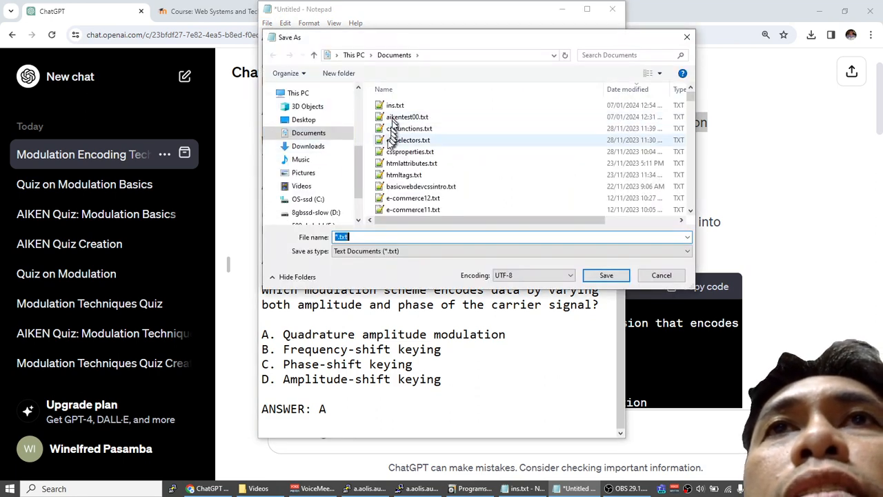
click(406, 117)
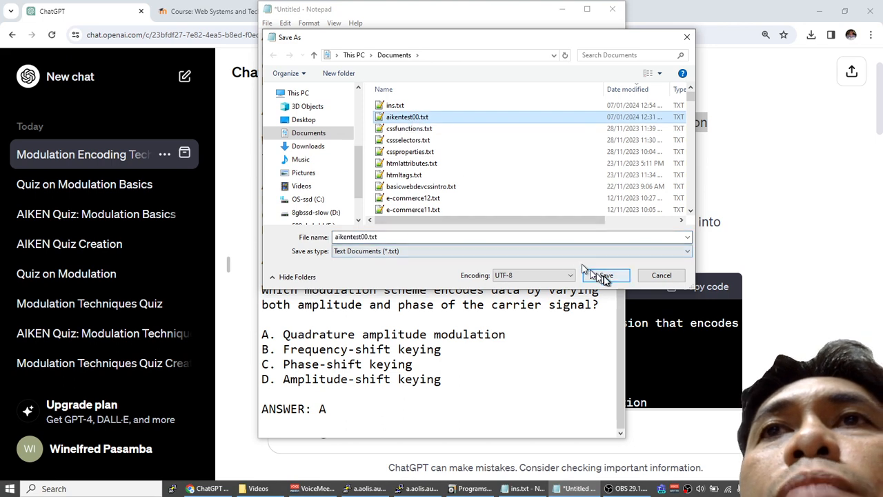
click(605, 276)
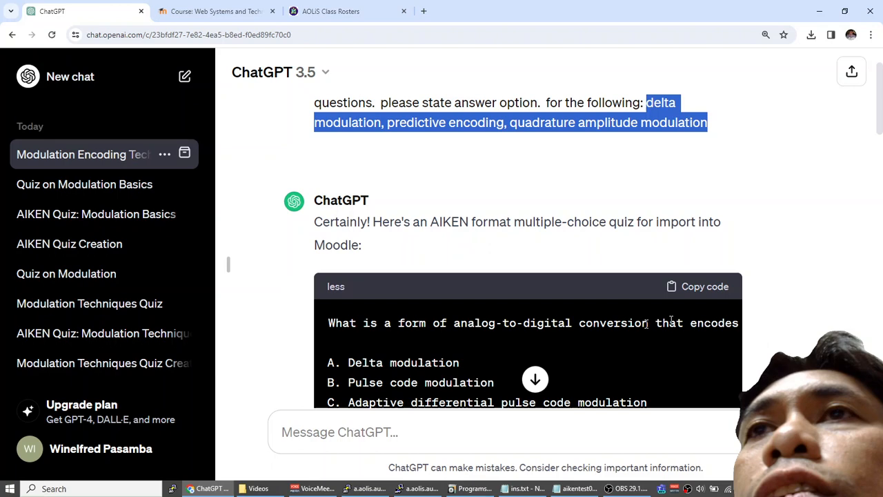
Copy ChatGPT's AIKEN code block on reachability analysis, reassembly lockup and response primitive.
scroll(down, 3)
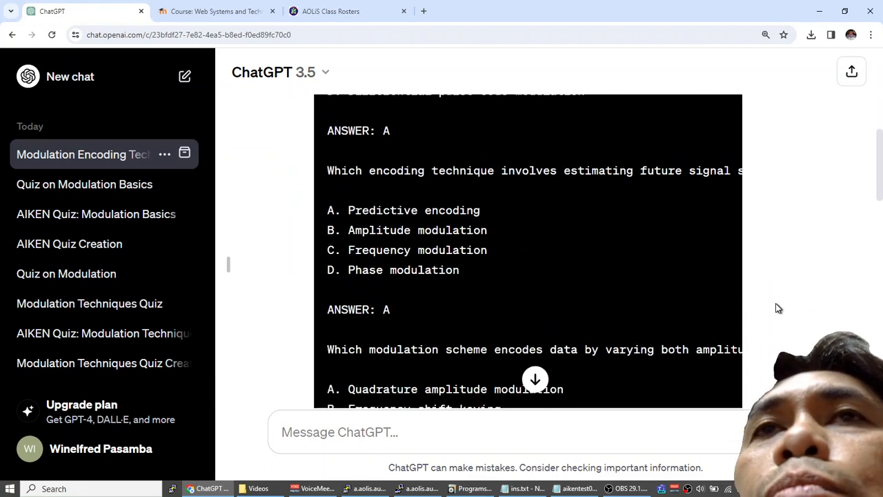
scroll(down, 3)
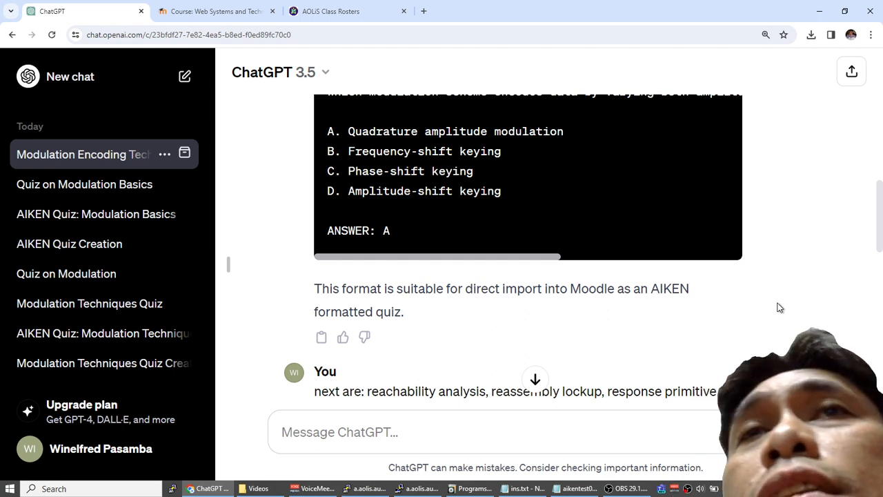
scroll(down, 3)
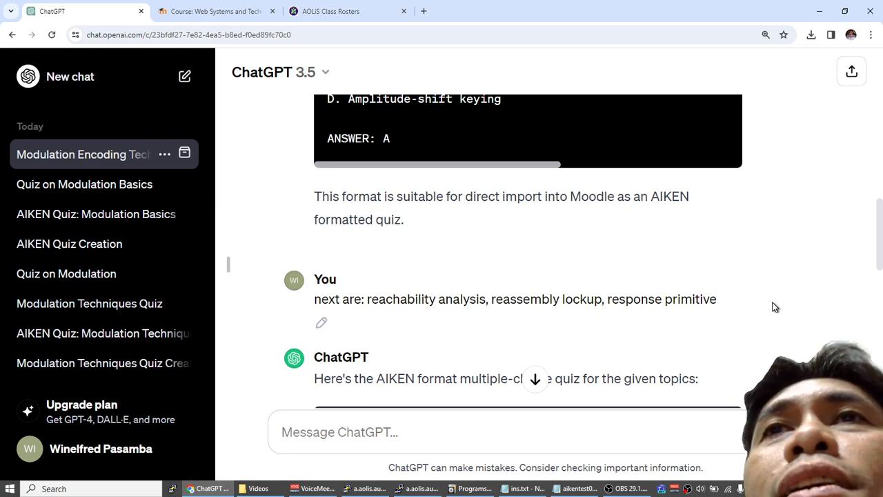
scroll(down, 3)
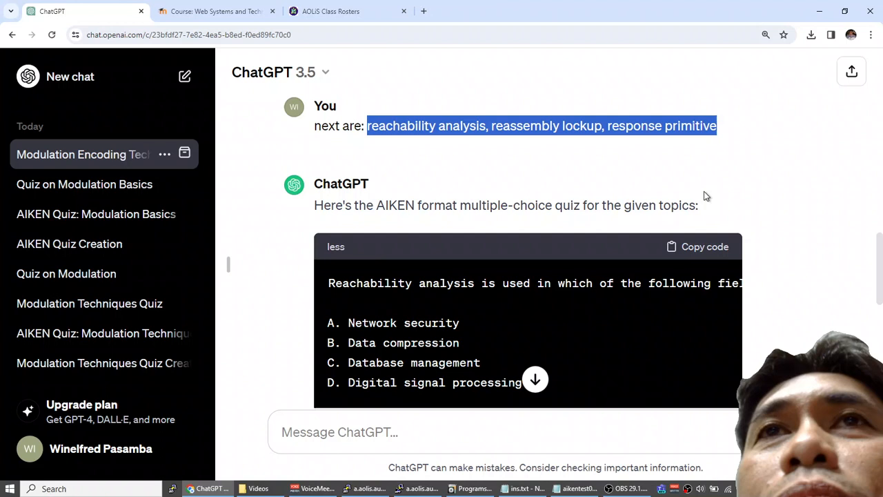
scroll(down, 3)
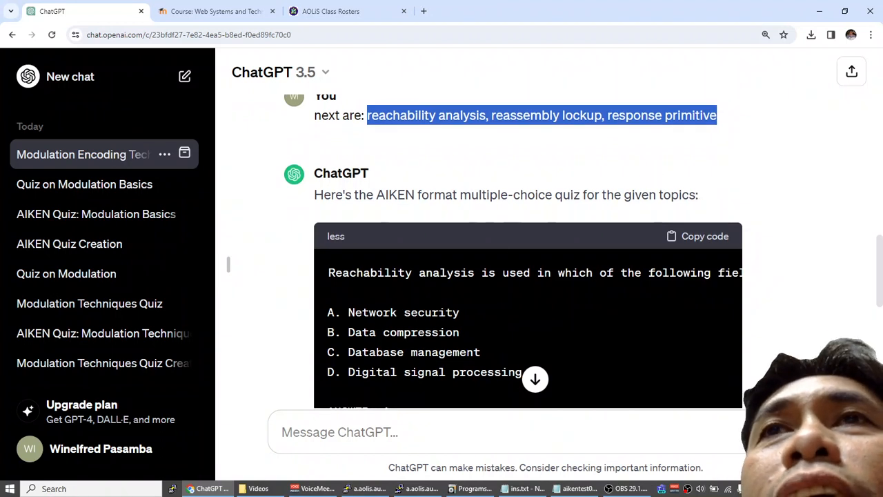
mouse_move(754, 233)
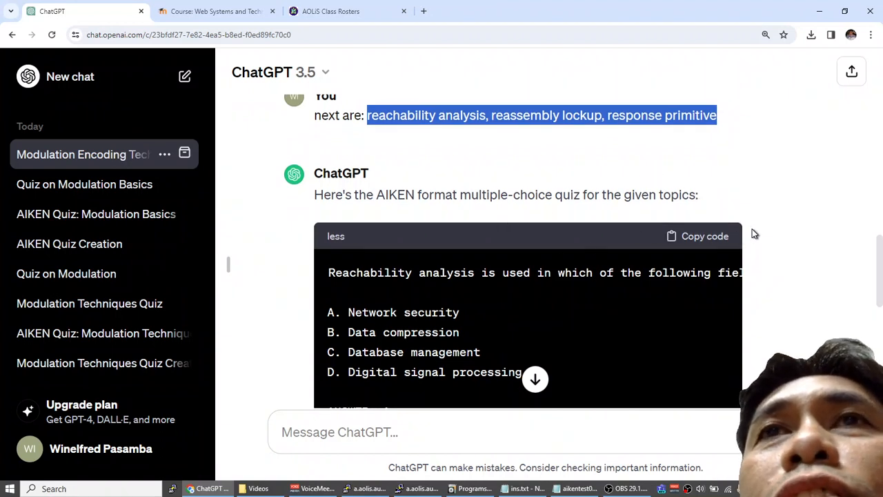
scroll(down, 3)
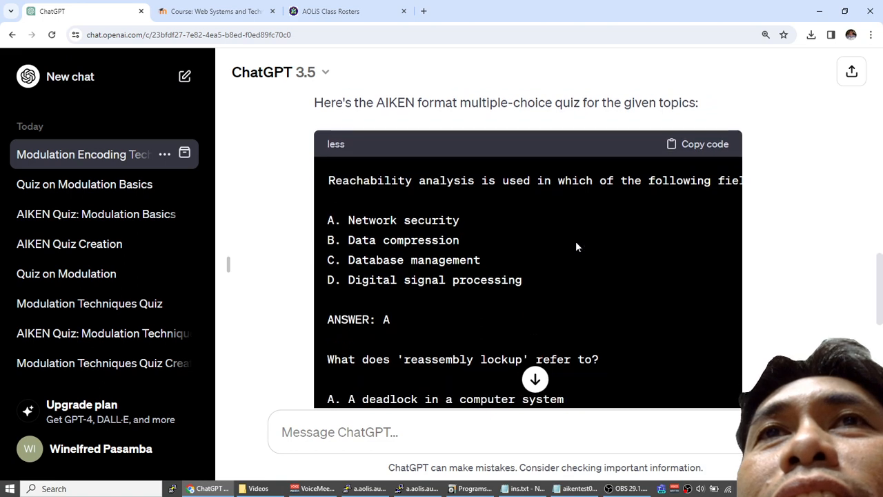
scroll(down, 3)
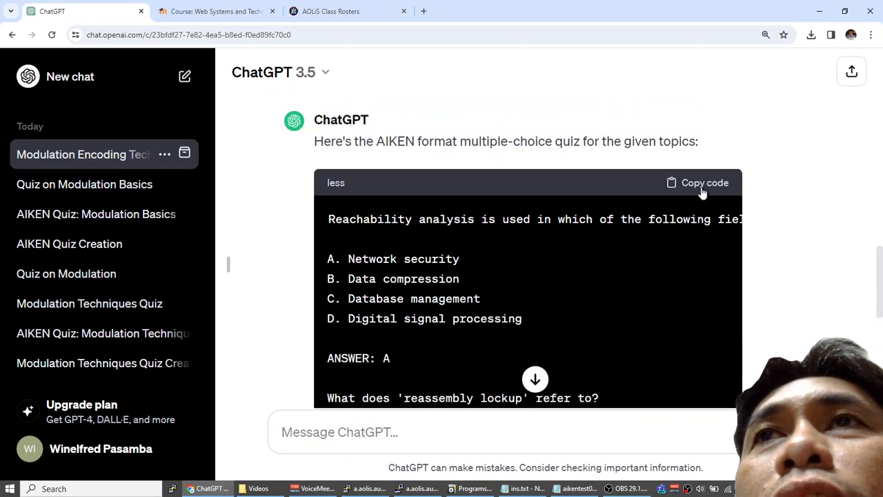
click(698, 183)
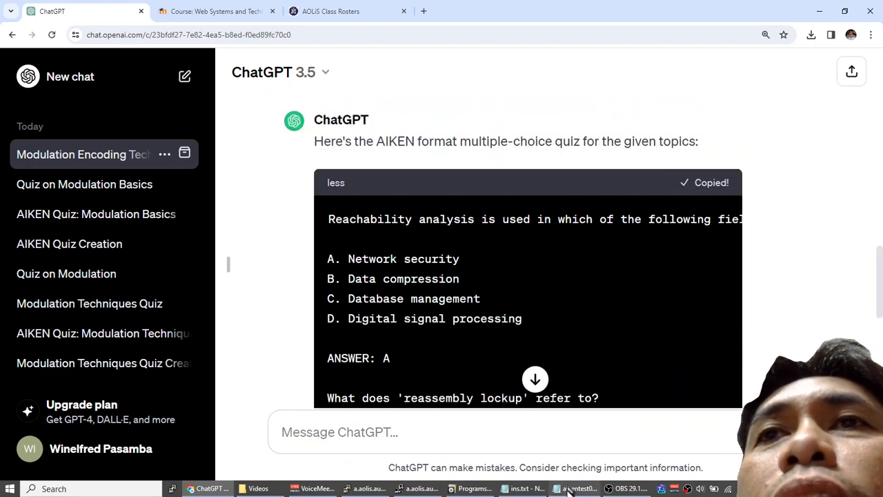
Append the reachability, reassembly lockup and response primitive questions to aikentest00.txt and save.
click(569, 488)
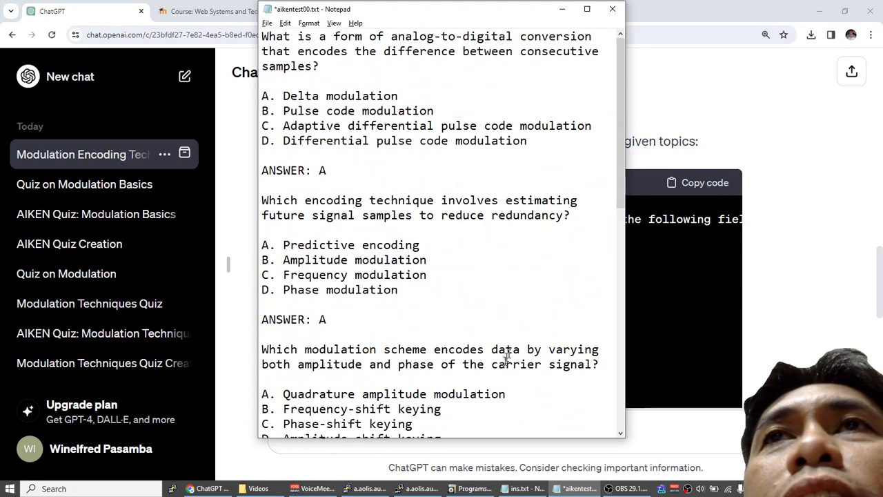
scroll(down, 3)
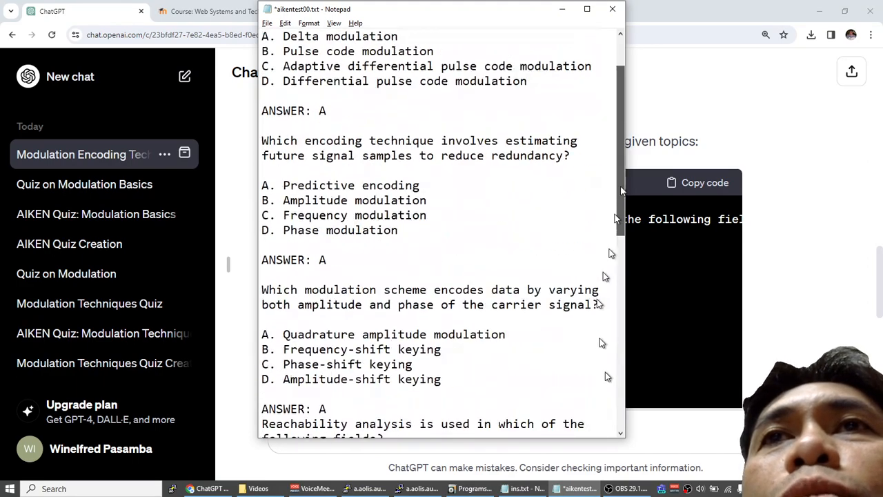
click(283, 22)
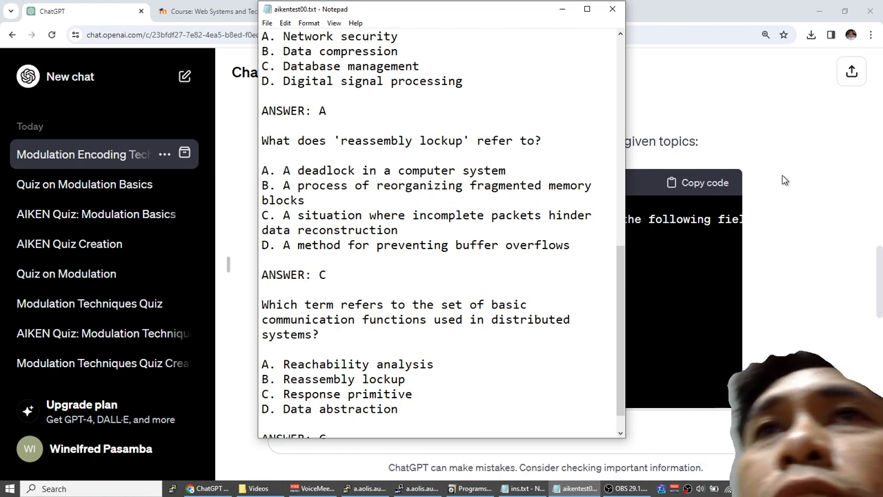
mouse_move(518, 175)
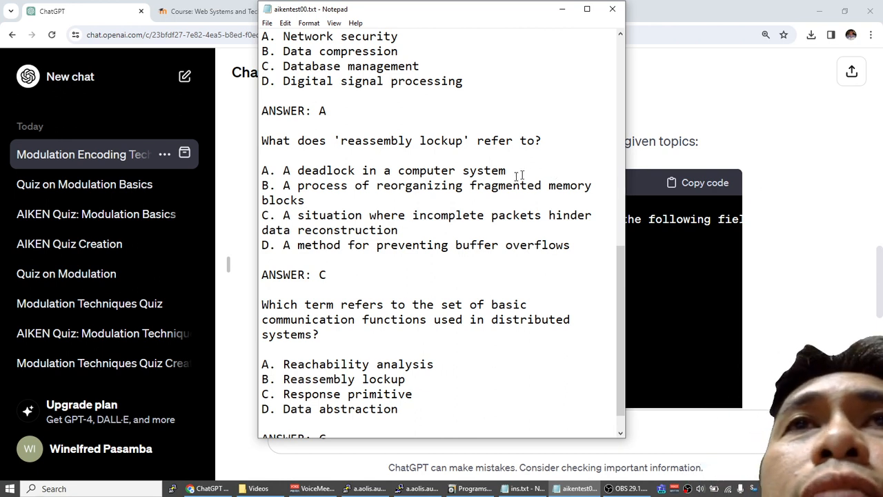
mouse_move(448, 443)
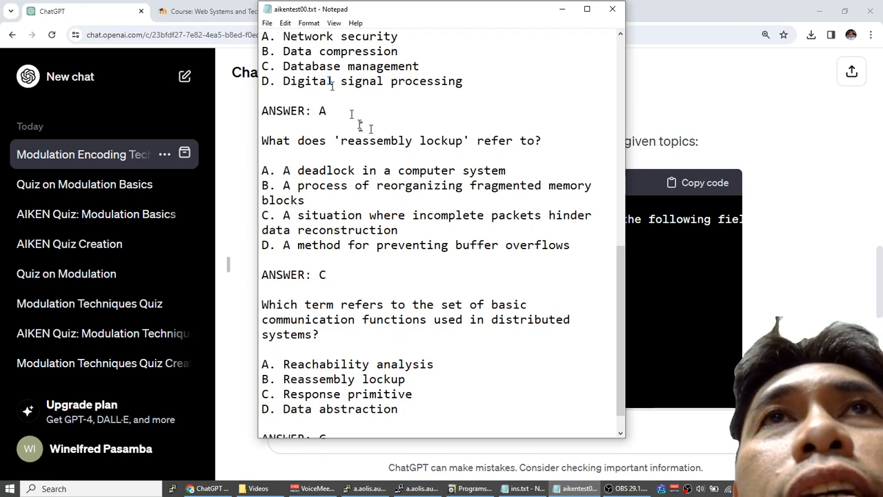
click(207, 11)
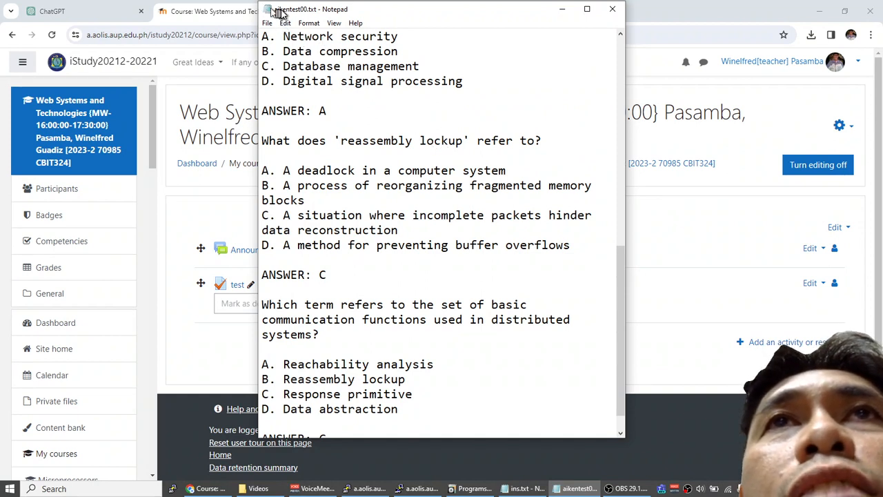
mouse_move(278, 13)
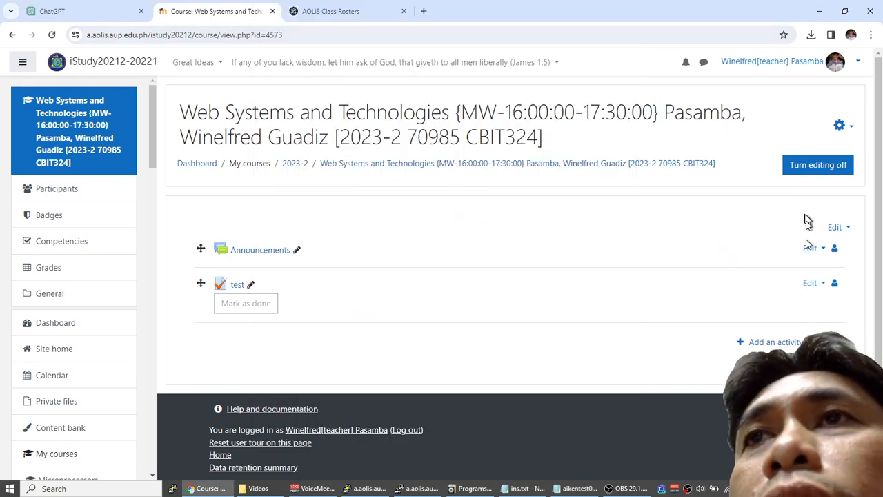
mouse_move(827, 283)
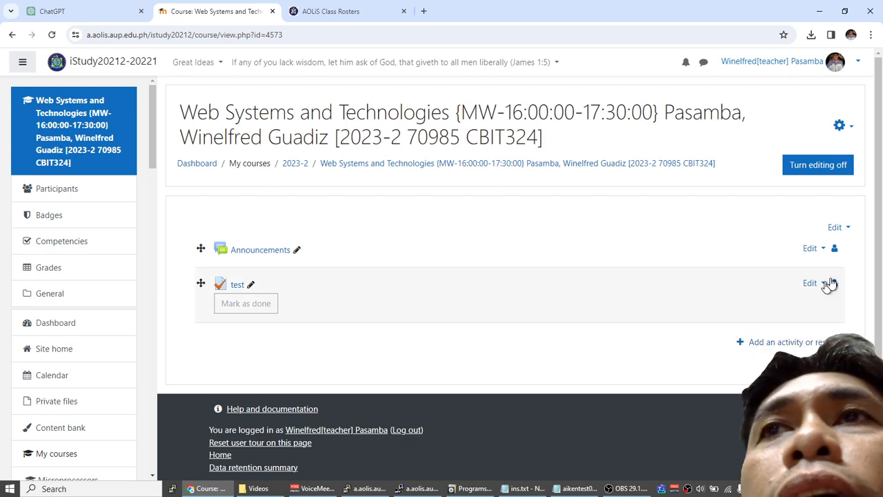
Open the 'test' quiz from the iStudy course and show its Actions menu.
click(820, 283)
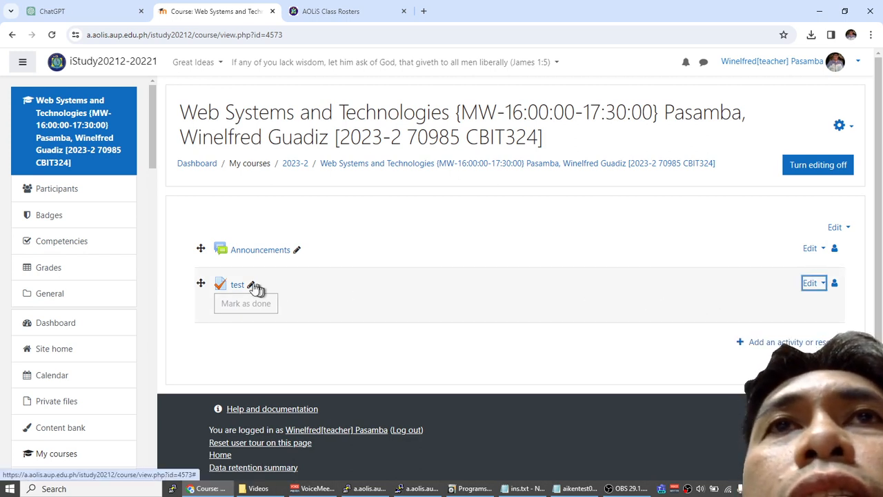
click(237, 285)
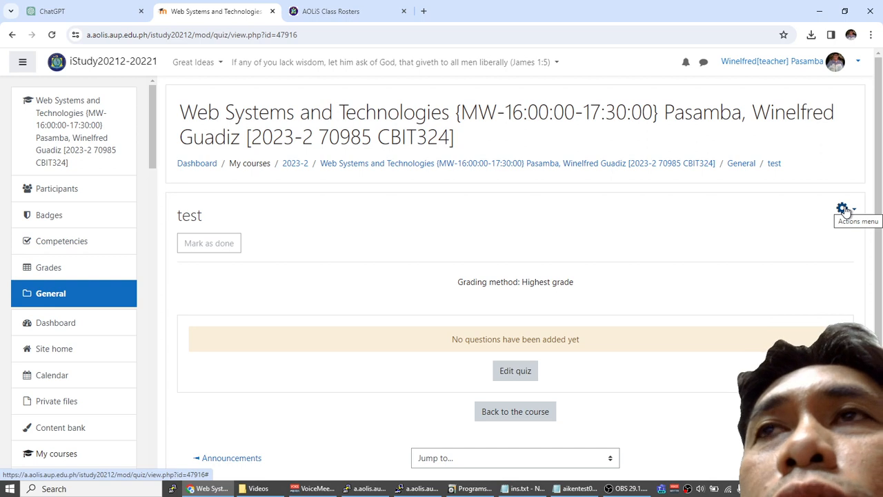
click(841, 208)
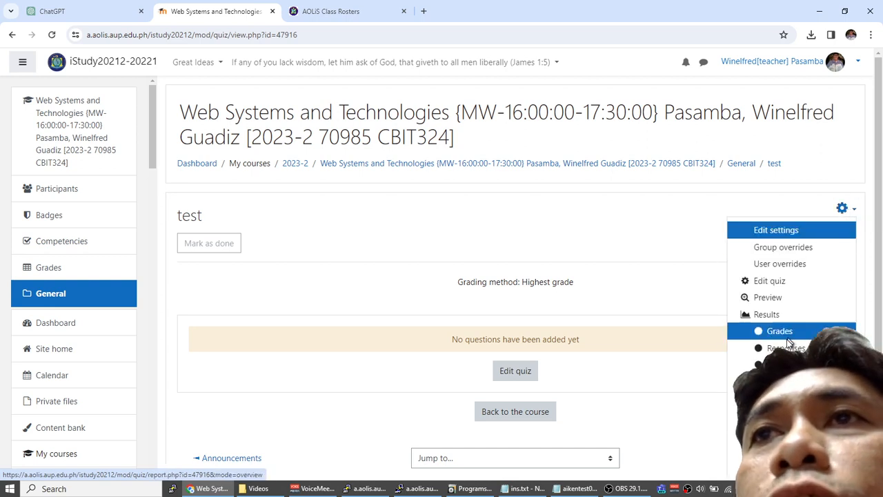
scroll(down, 3)
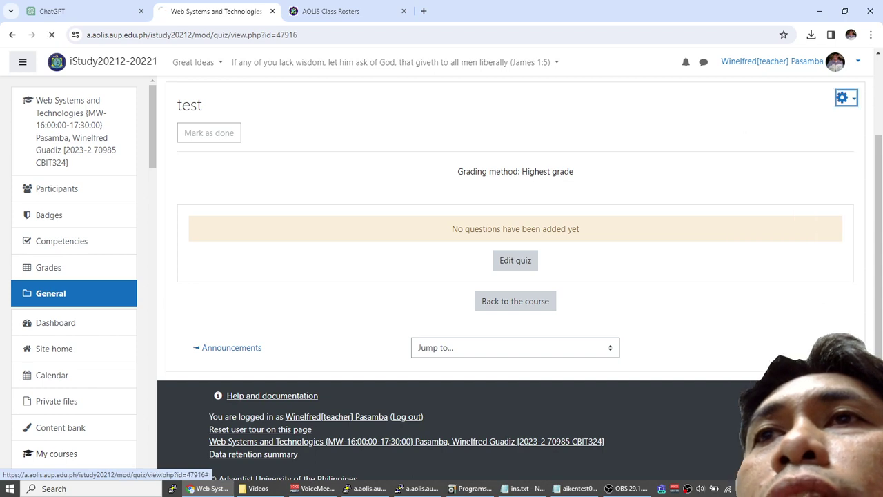
Add a question category named 'test1' under the default category in the Question bank.
click(515, 259)
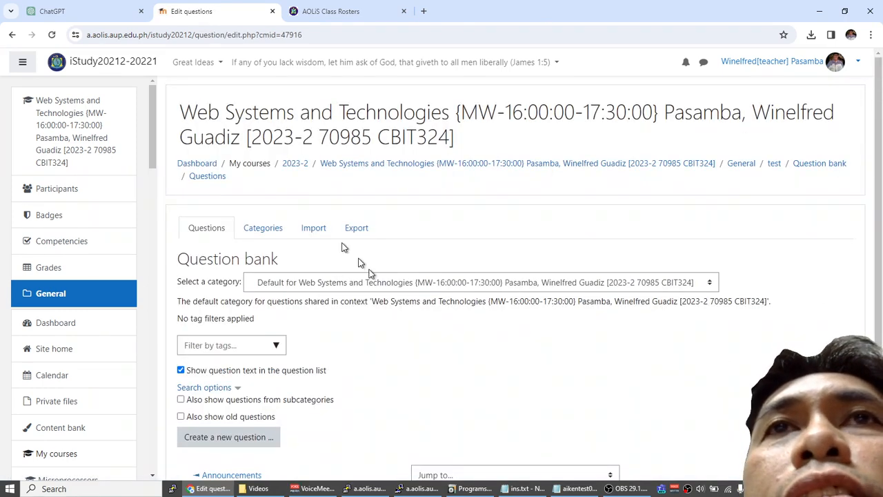
click(263, 227)
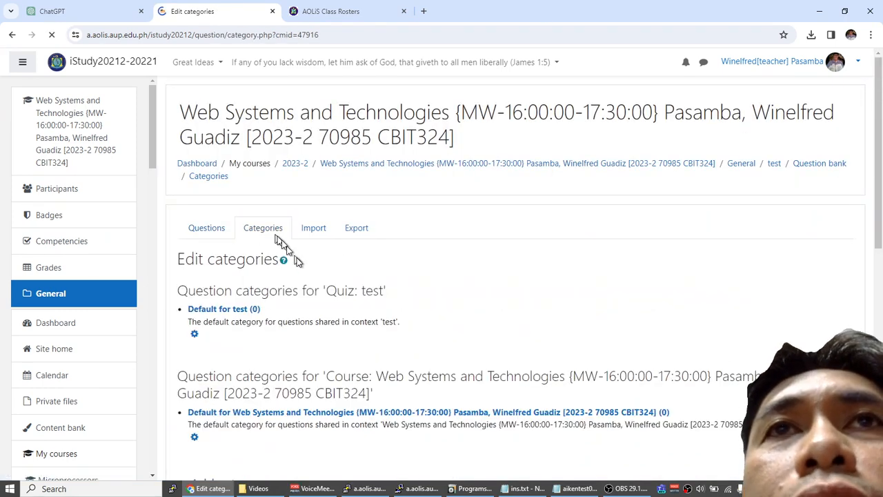
scroll(down, 3)
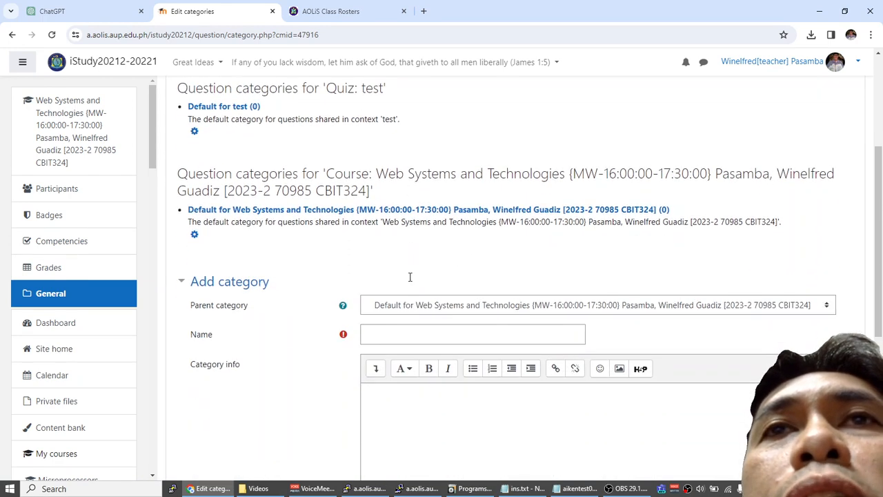
text(test)
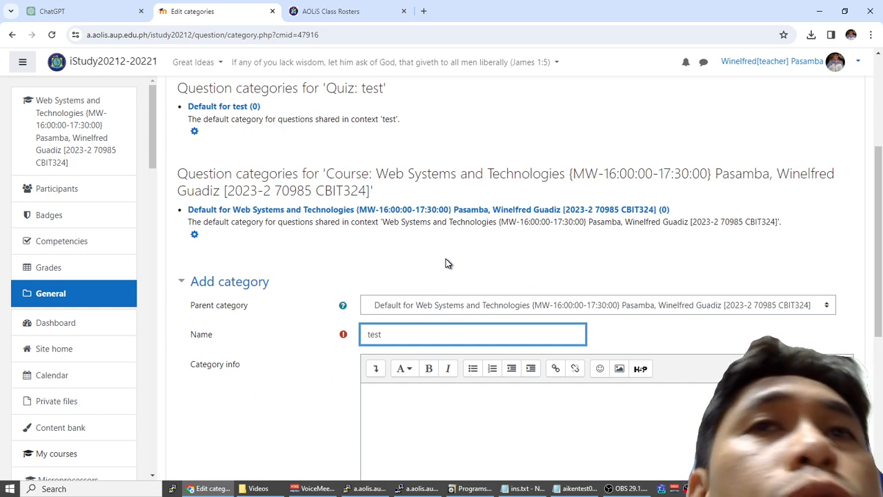
mouse_move(578, 250)
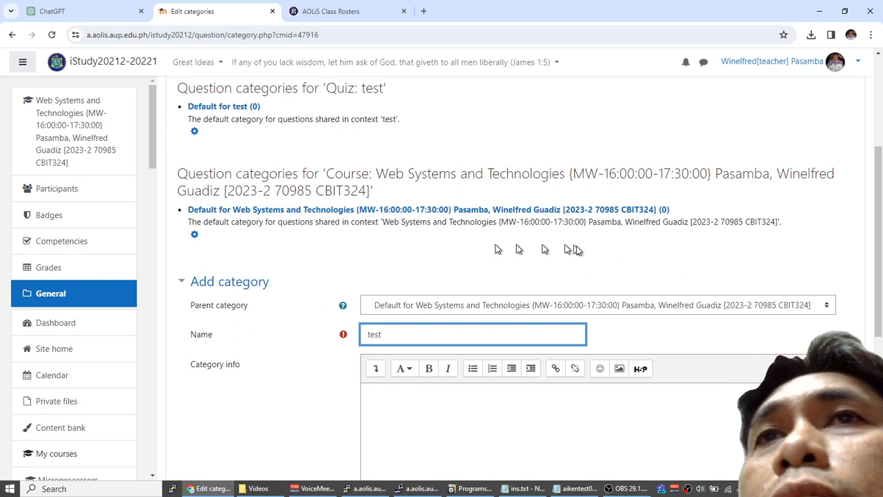
scroll(down, 3)
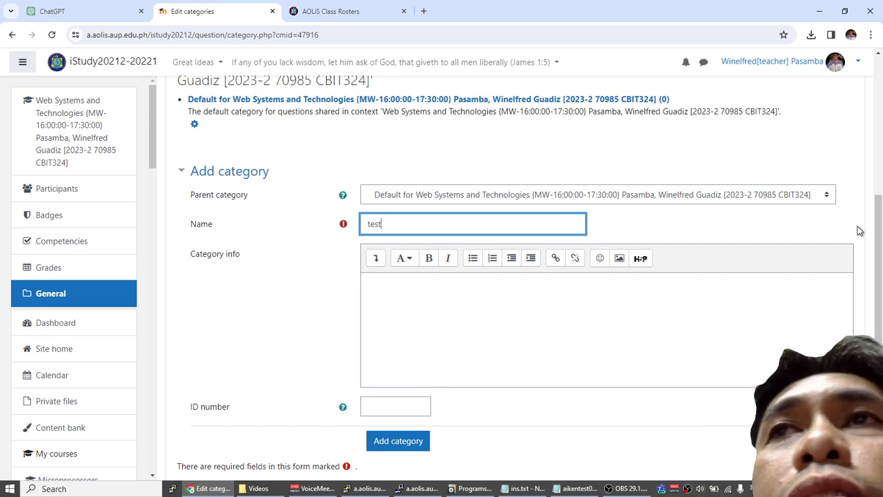
mouse_move(295, 241)
text(1)
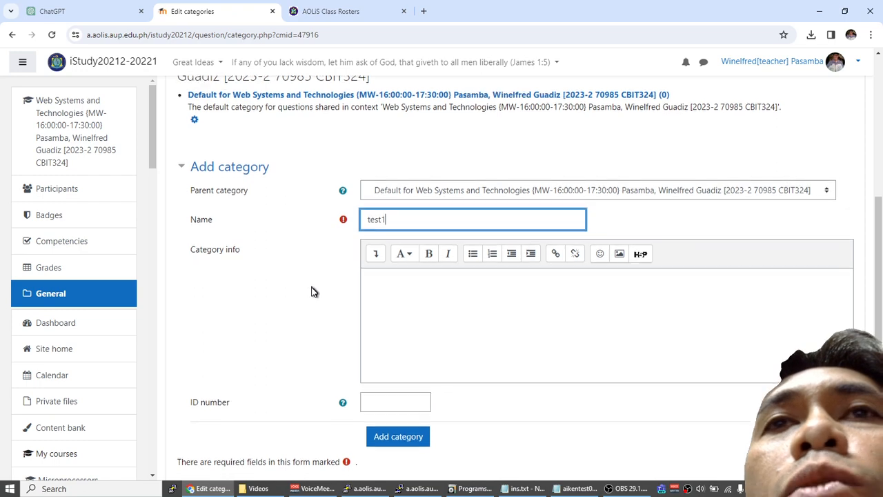
click(398, 436)
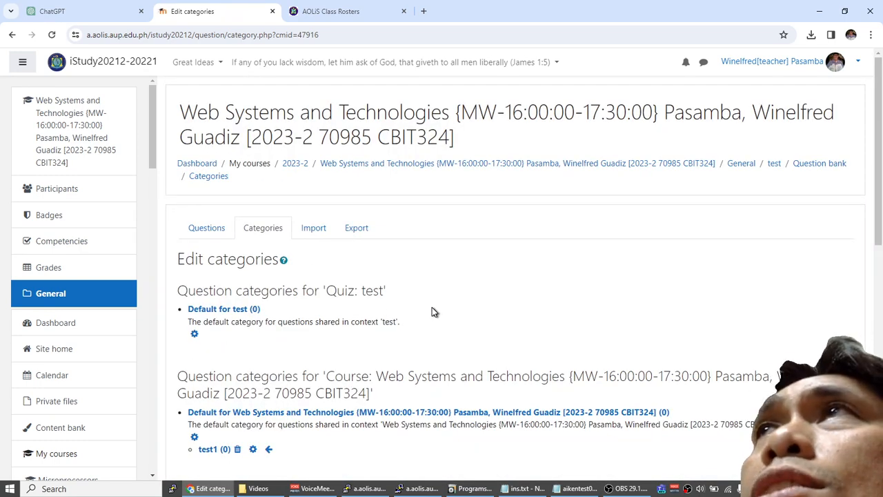
scroll(down, 3)
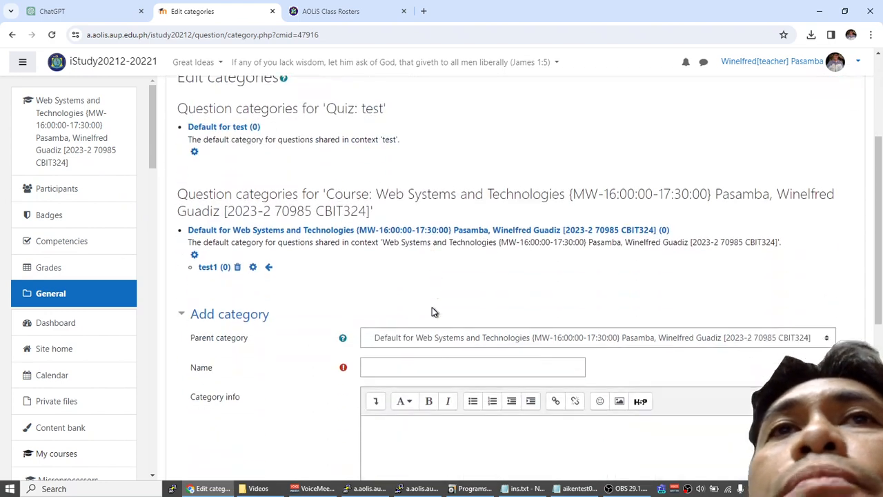
scroll(down, 3)
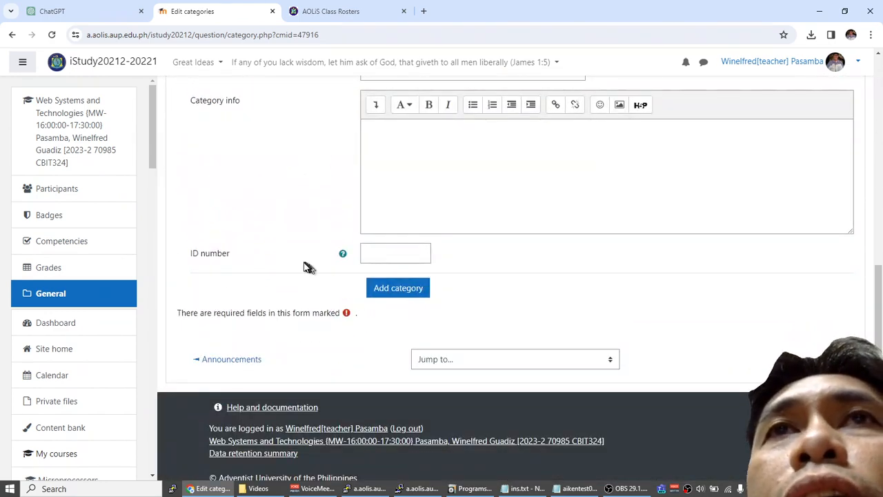
click(397, 288)
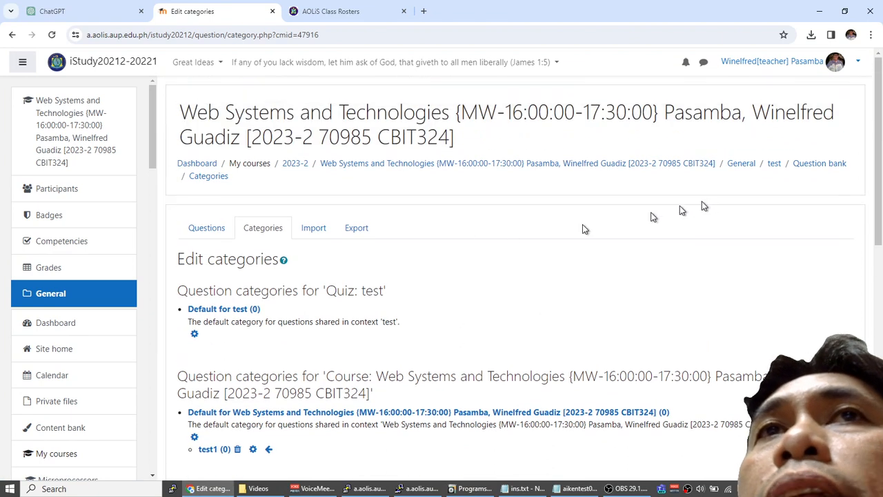
Upload aikentest00.txt from Documents to the Aiken import form.
click(313, 228)
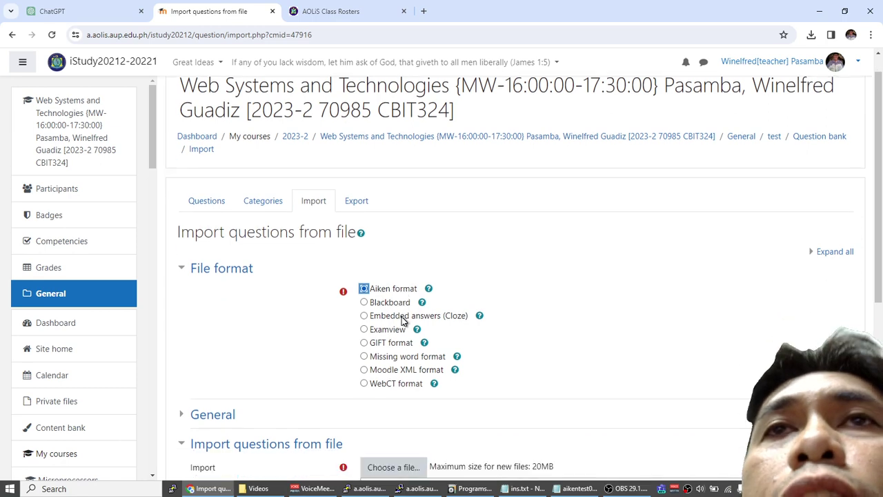
click(392, 467)
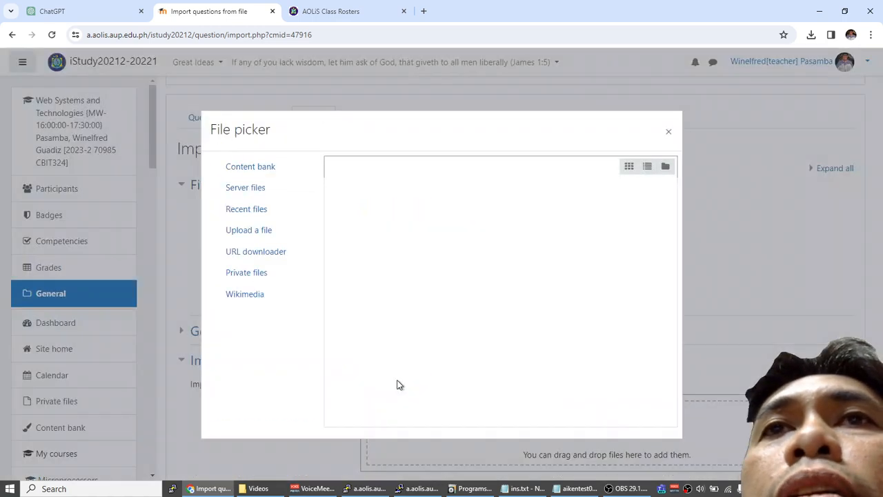
click(248, 230)
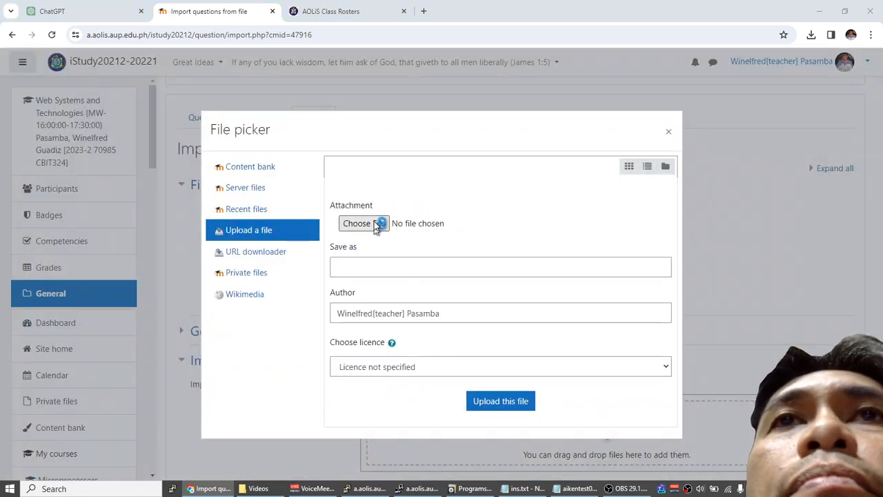
click(357, 223)
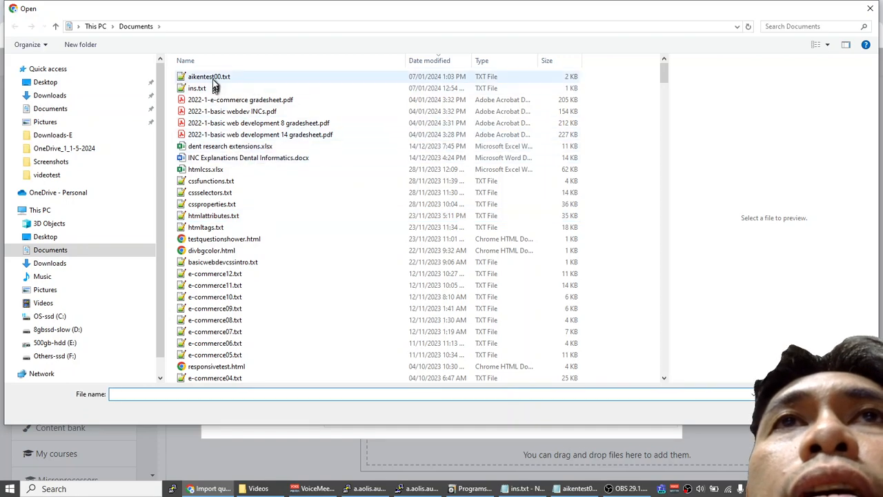
click(209, 75)
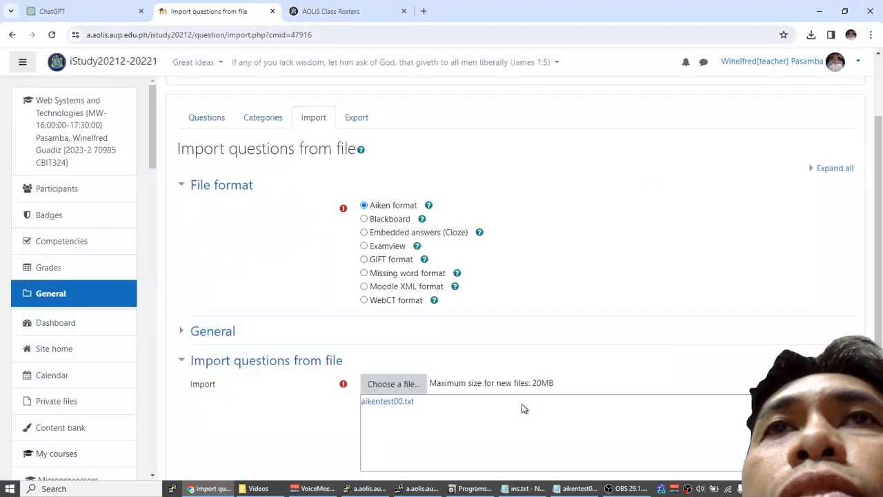
scroll(down, 3)
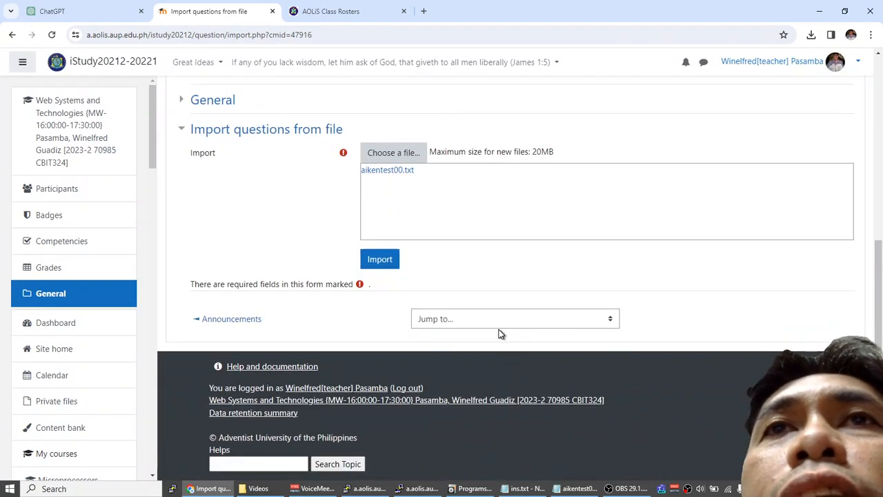
Import the six parsed Aiken questions into the bank and return to the 'test' quiz page.
click(380, 259)
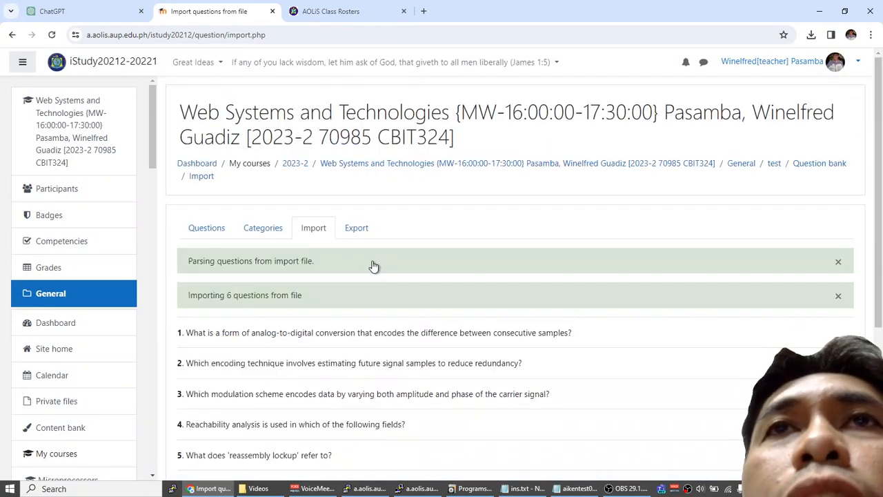
mouse_move(352, 346)
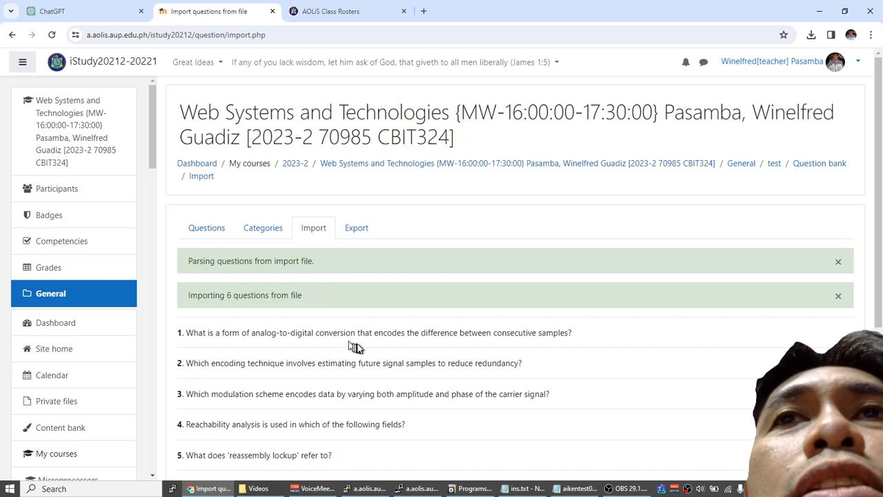
scroll(down, 3)
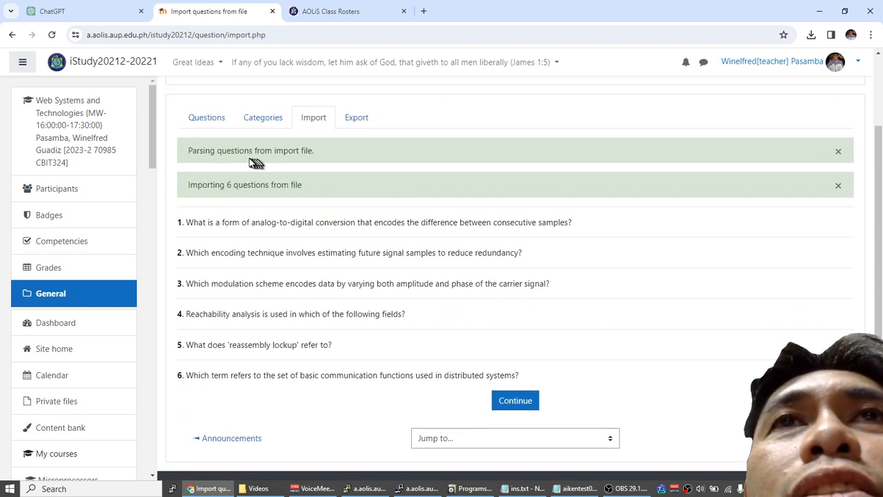
mouse_move(317, 197)
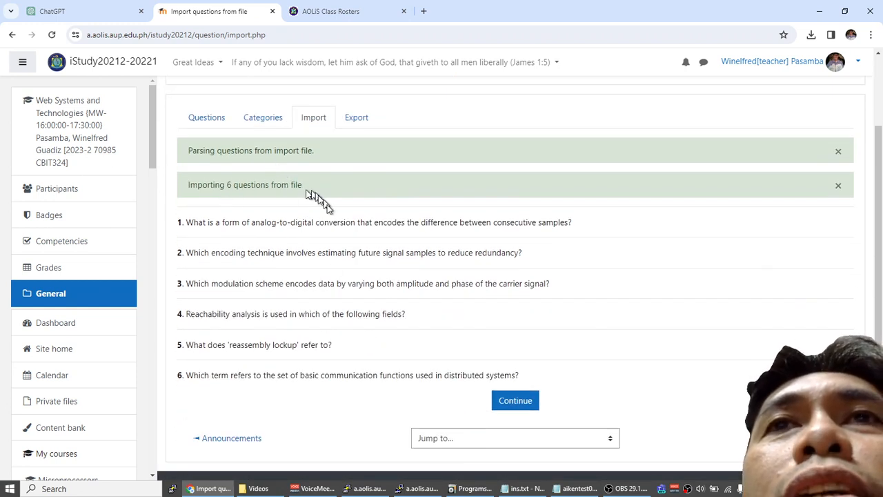
click(515, 400)
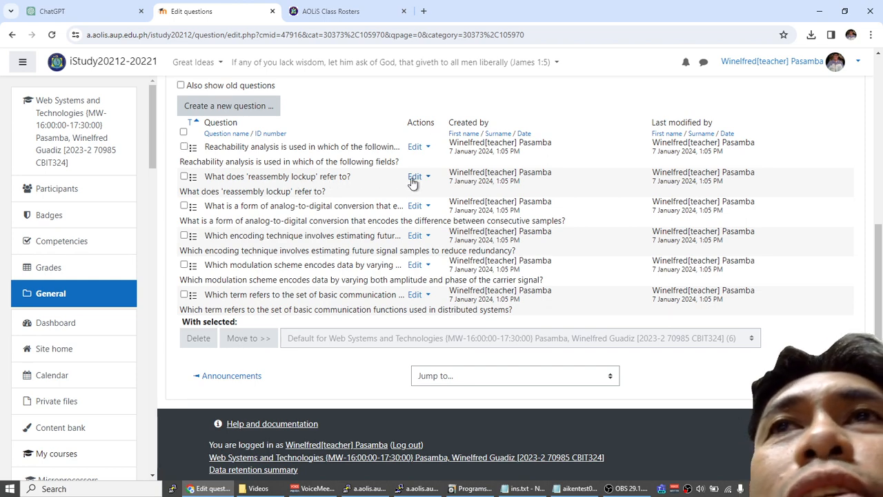
scroll(up, 3)
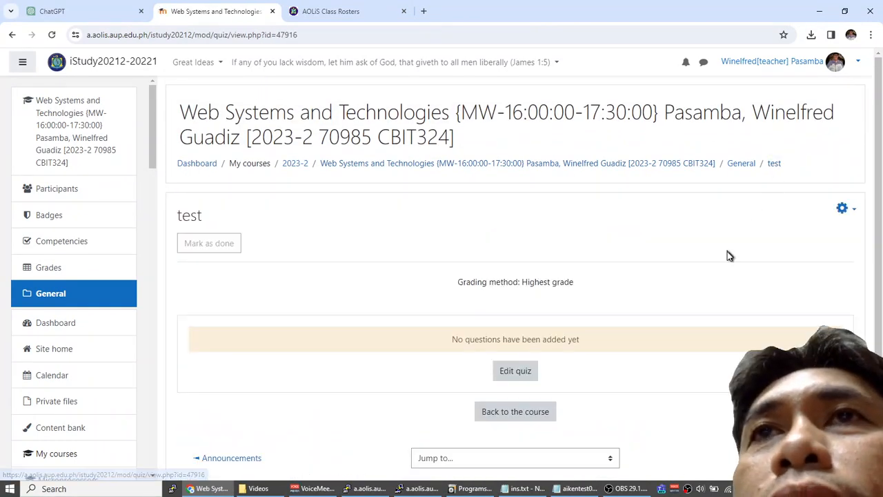
mouse_move(527, 371)
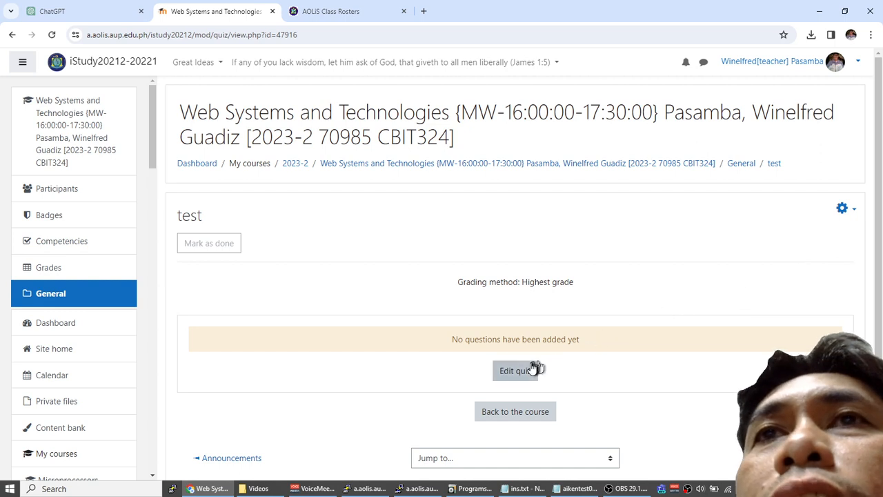
Add all six question-bank questions to the 'test' quiz, one per page, six marks.
click(515, 370)
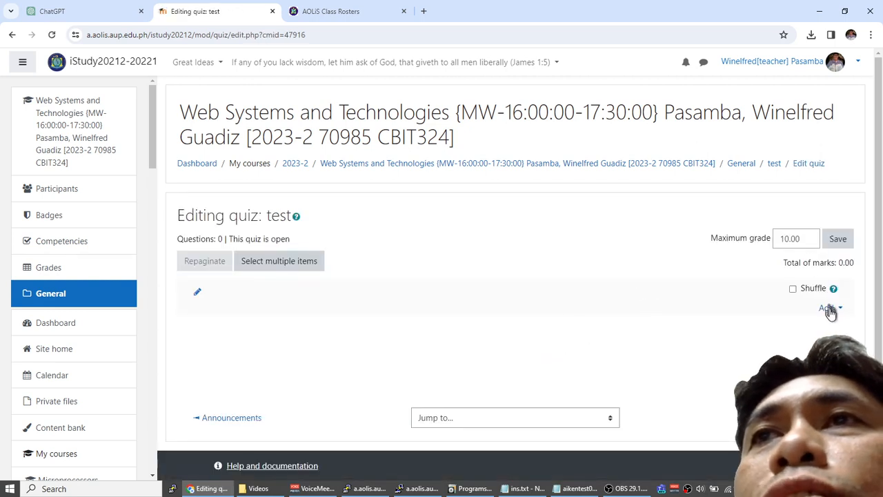
click(826, 308)
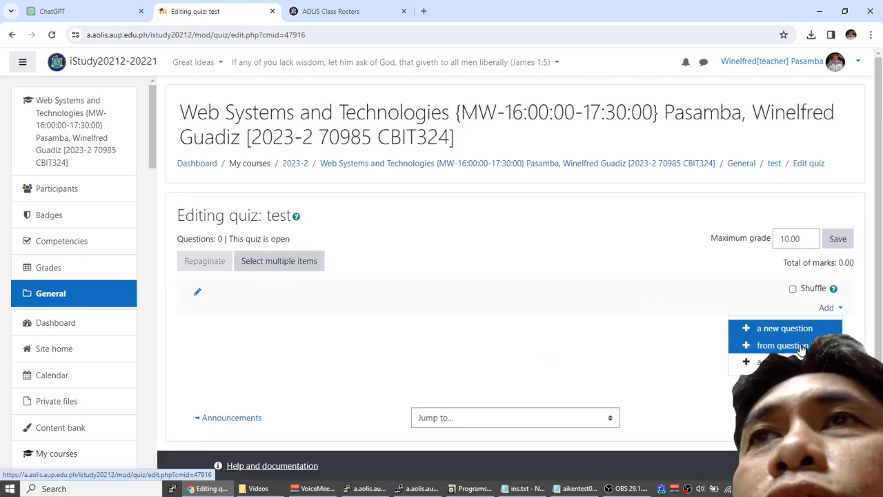
click(785, 345)
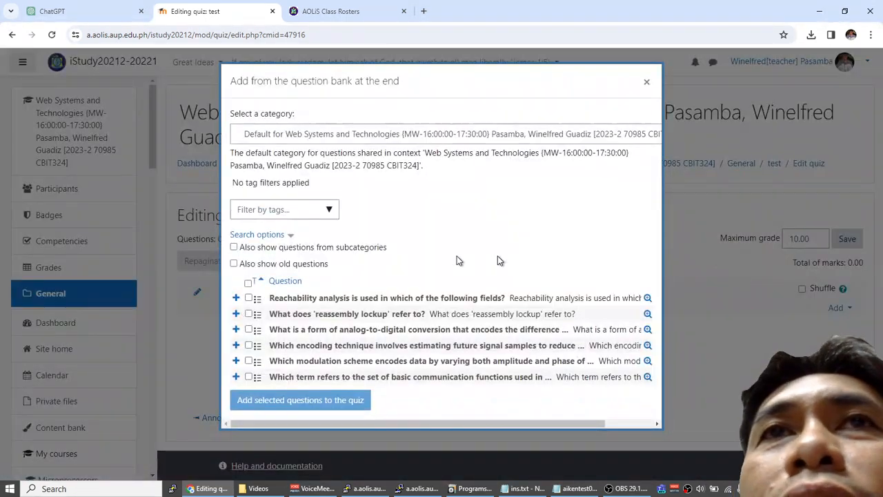
click(248, 281)
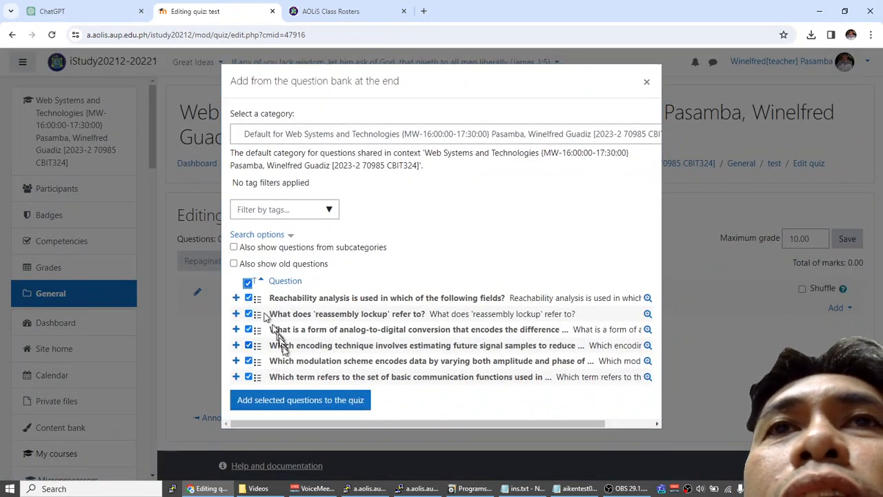
click(300, 399)
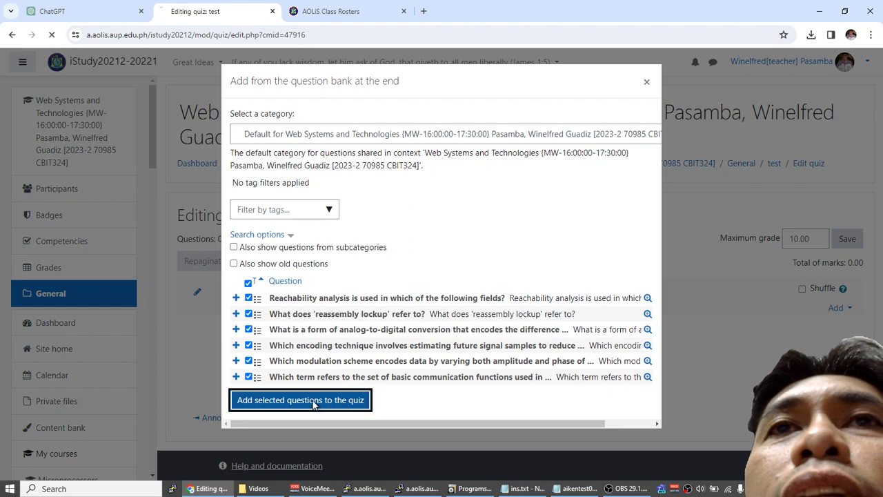
click(300, 400)
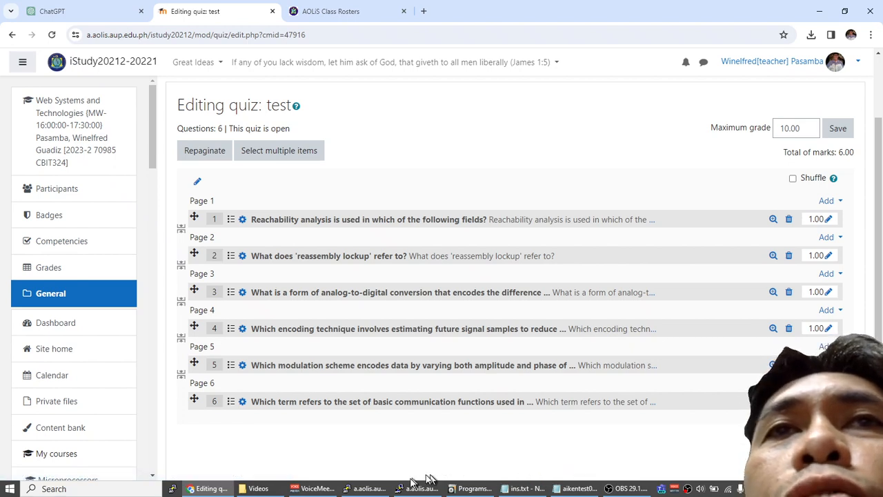
mouse_move(454, 293)
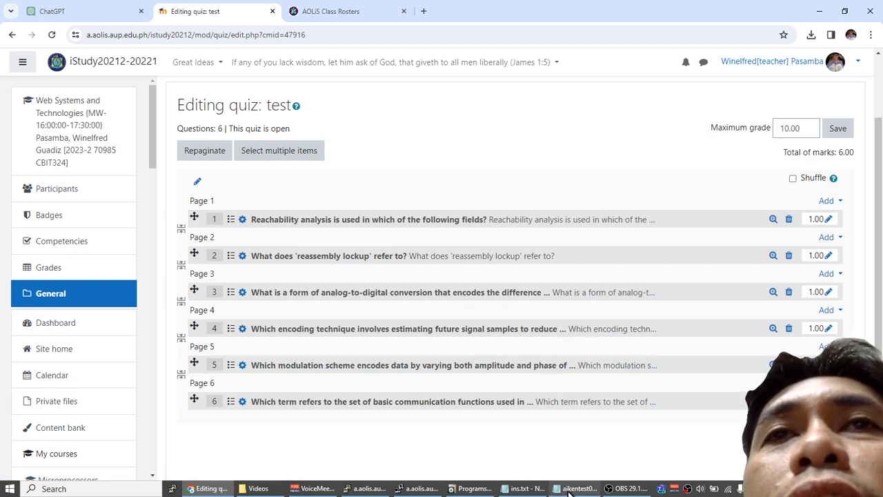
click(576, 488)
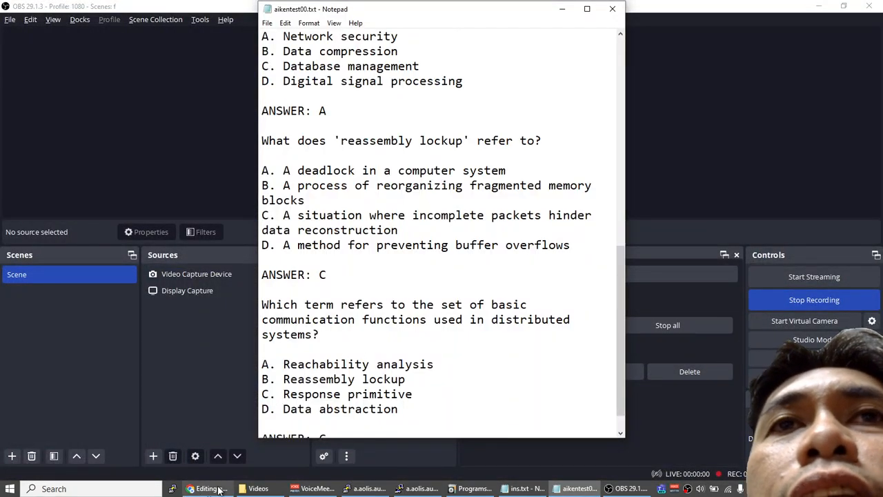
click(206, 489)
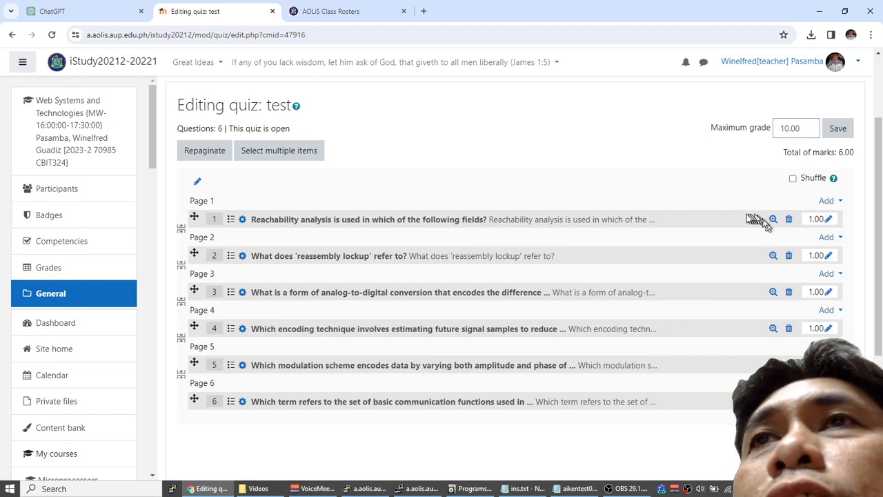
mouse_move(756, 221)
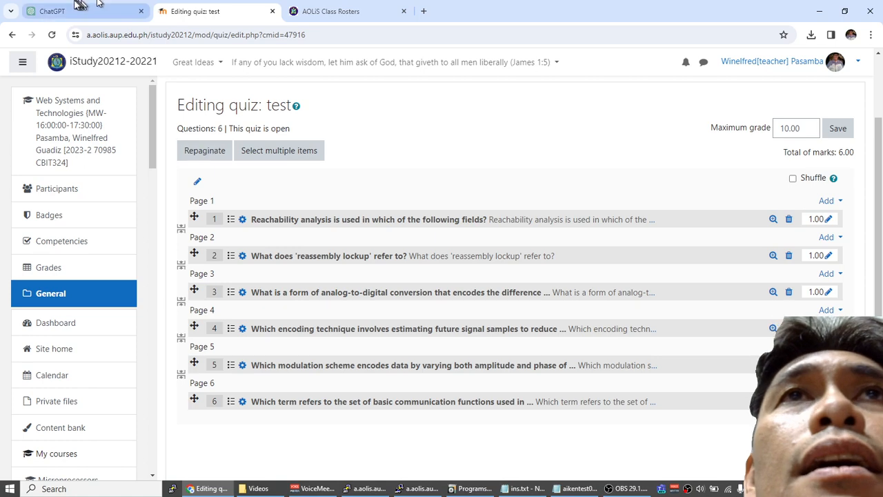
Review the ChatGPT AIKEN quiz prompt and its answer, then bring OBS Studio forward.
click(52, 11)
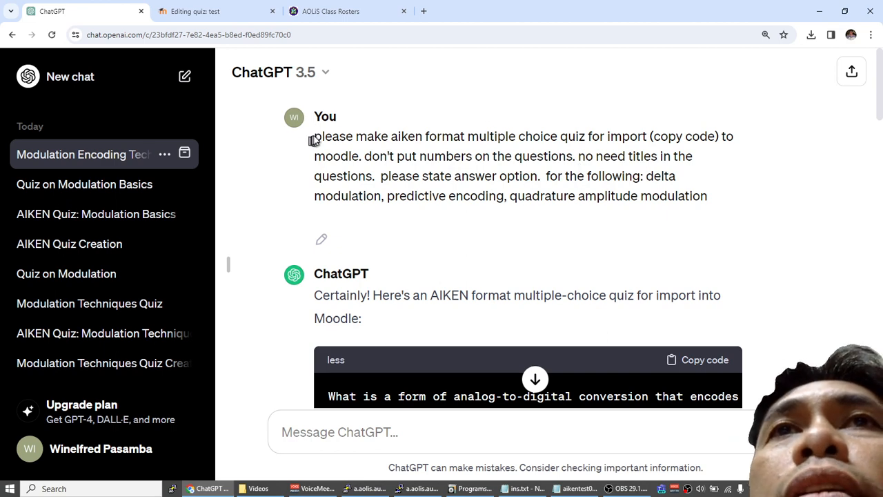
drag(314, 136, 645, 176)
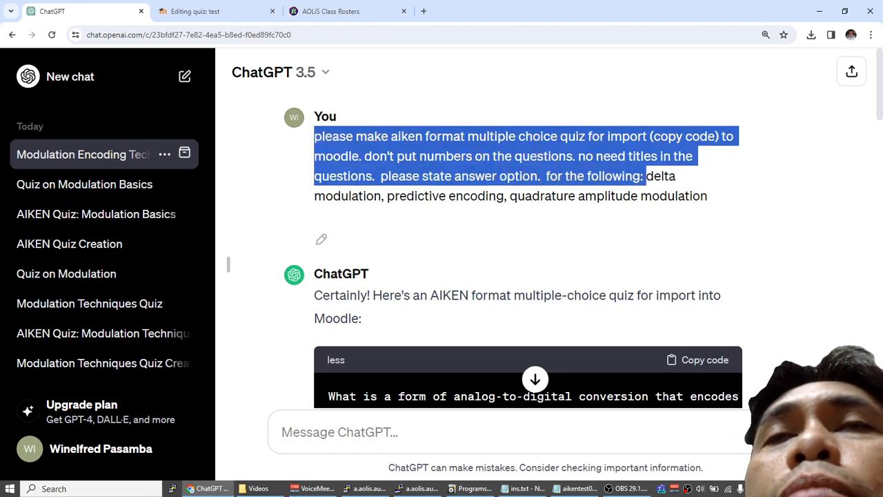
scroll(down, 3)
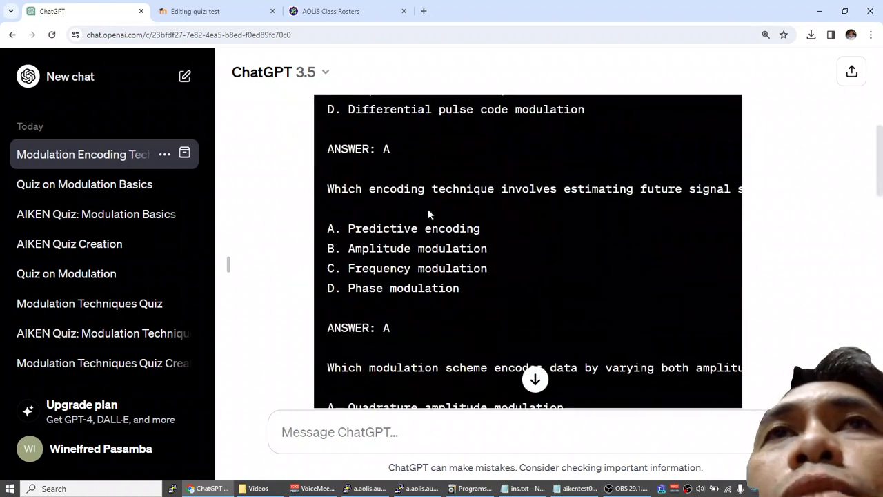
scroll(down, 3)
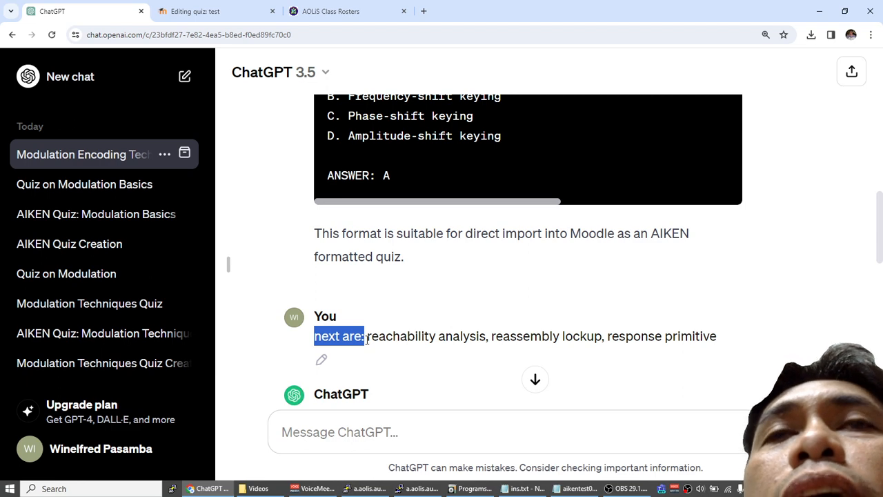
mouse_move(646, 353)
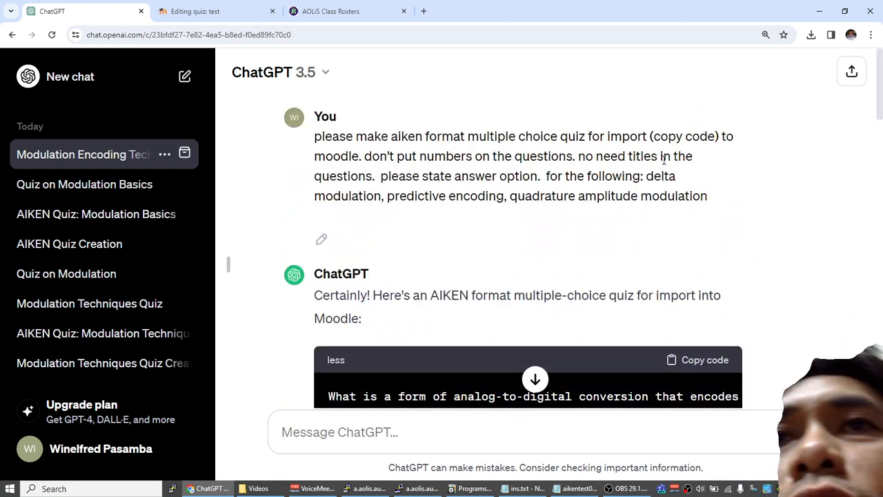
mouse_move(244, 442)
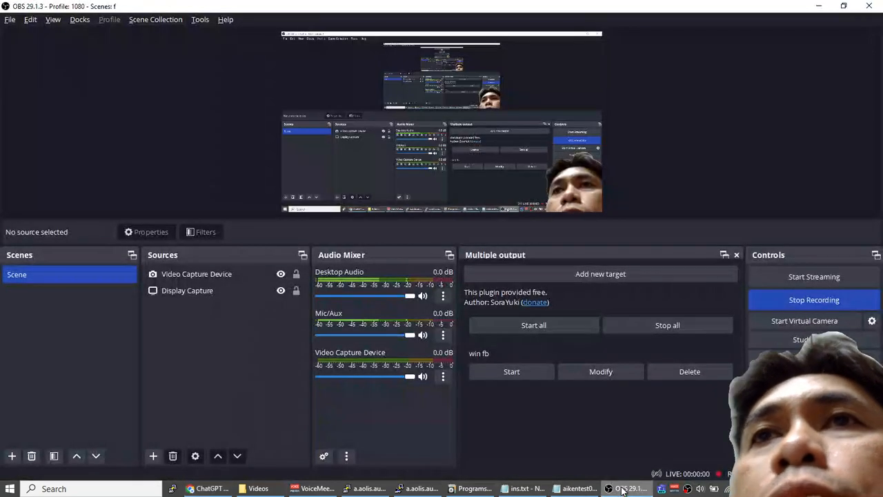
click(814, 300)
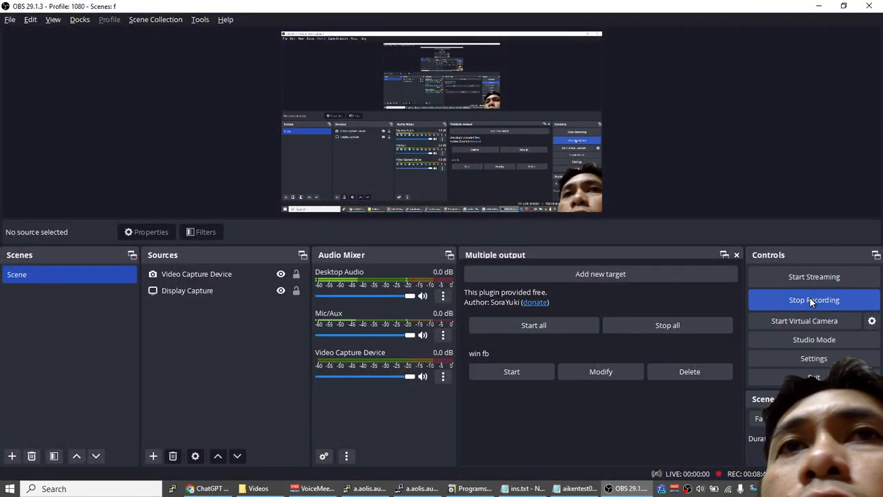